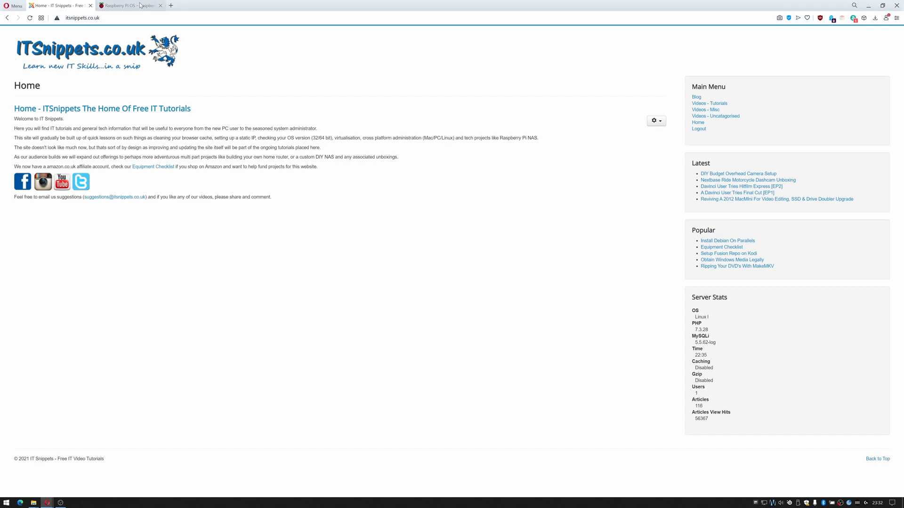
Go to the Raspberry Pi OS software page and download Raspberry Pi Imager for Windows
click(127, 5)
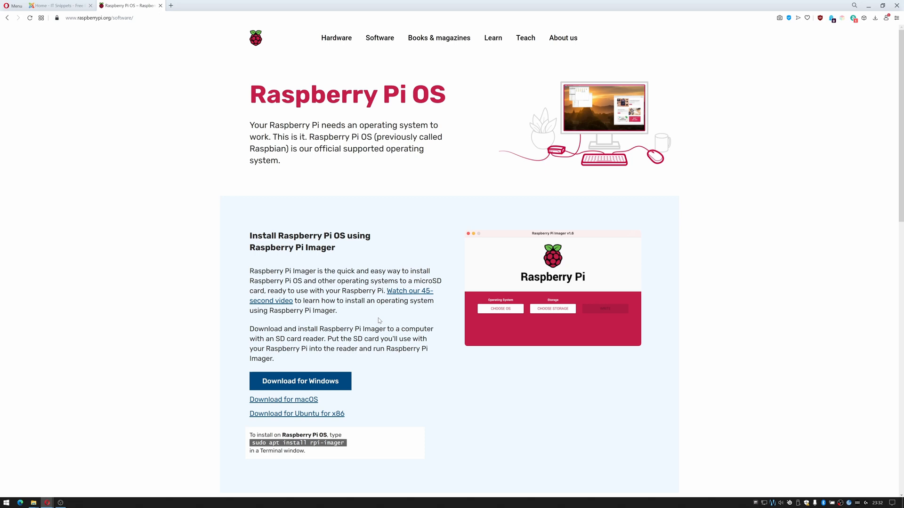
mouse_move(262, 158)
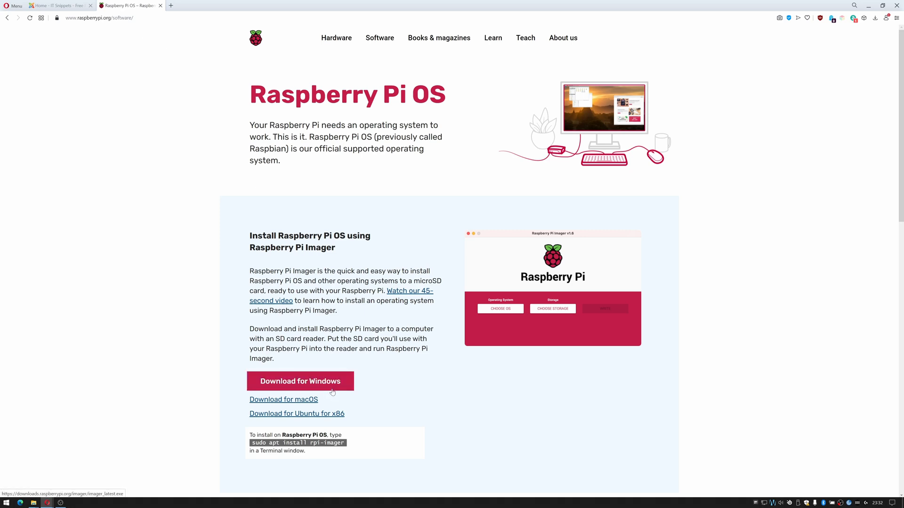
click(300, 380)
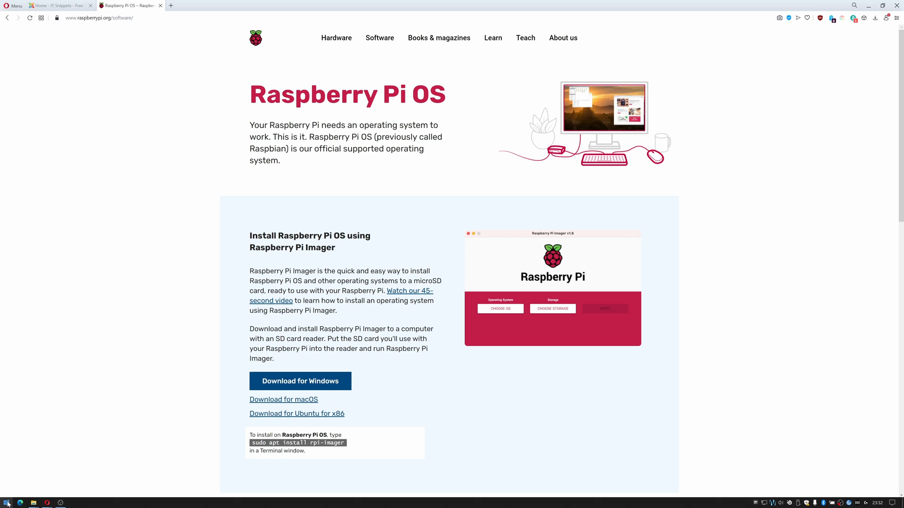
Launch Raspberry Pi Imager from the Start menu's recently added apps
click(6, 504)
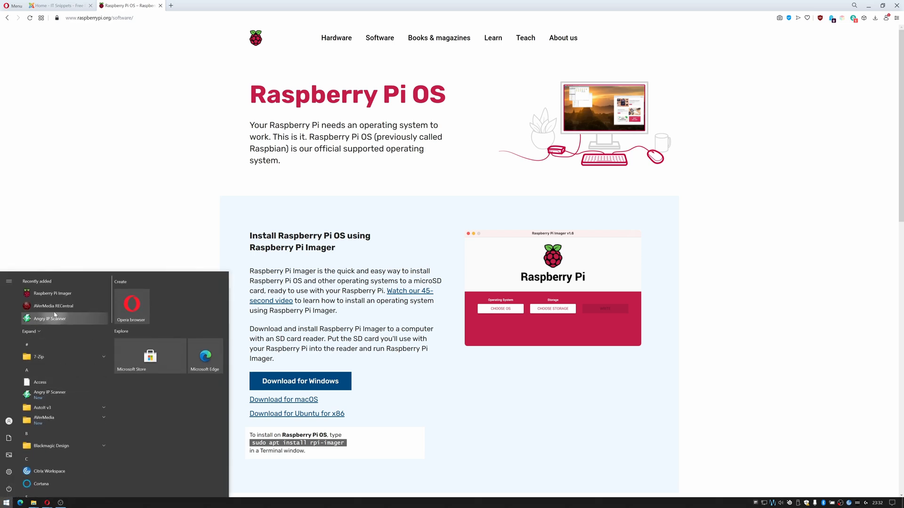
mouse_move(52, 293)
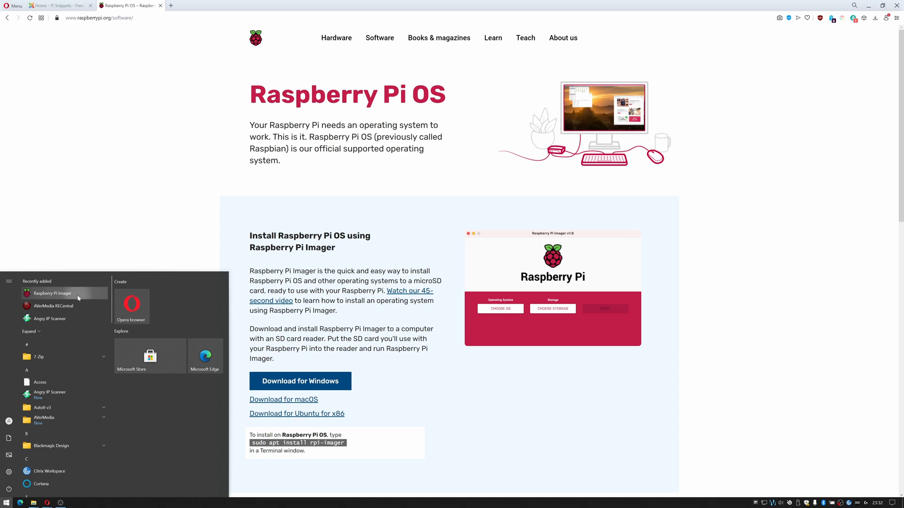
click(238, 270)
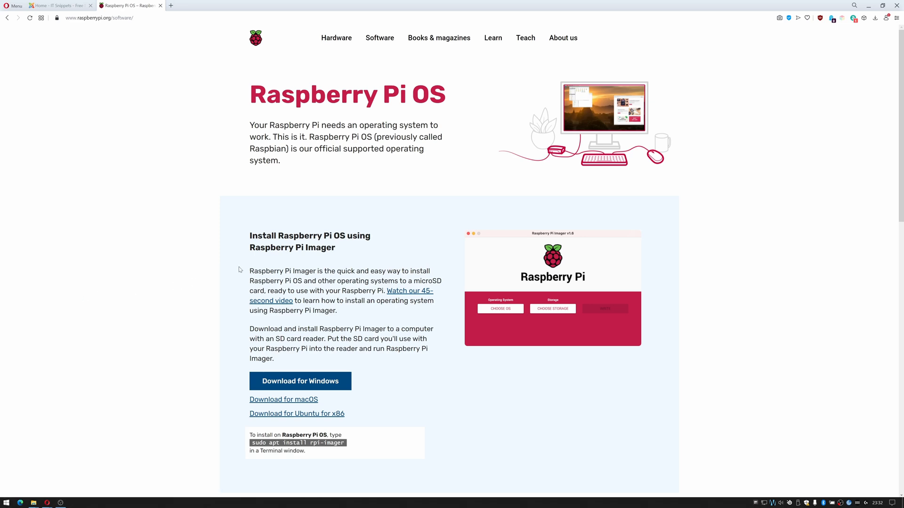
mouse_move(431, 304)
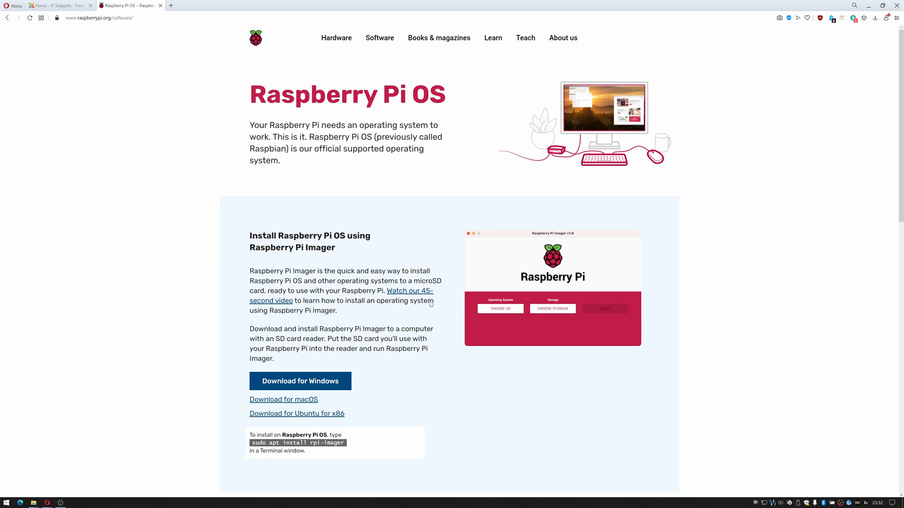
mouse_move(429, 303)
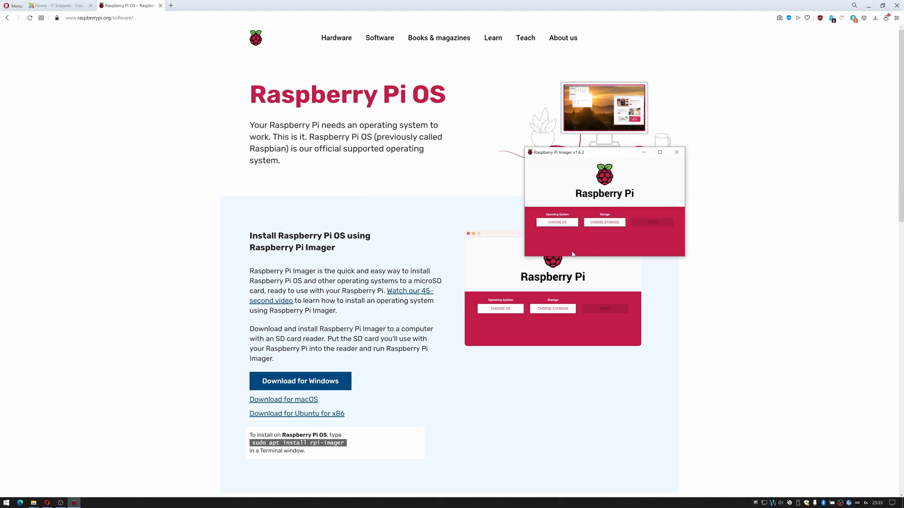
mouse_move(638, 290)
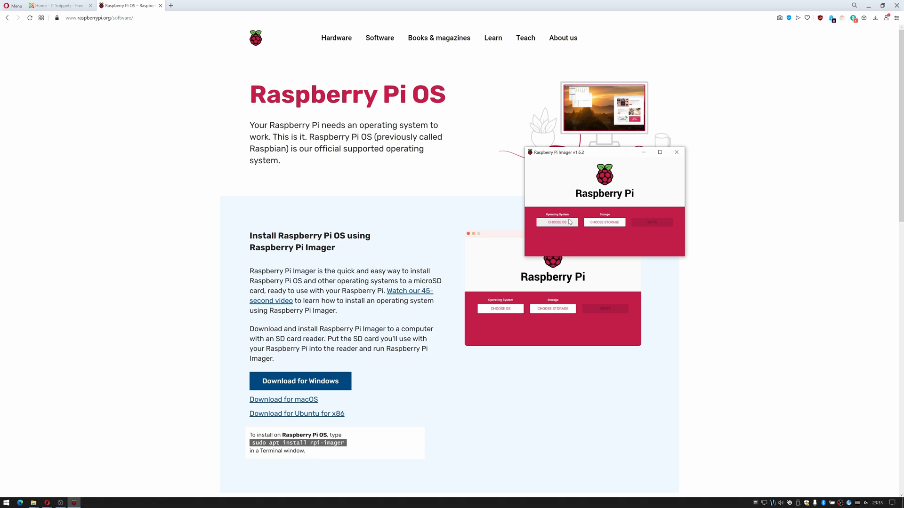
Choose Raspberry Pi OS Lite (32-bit) from Raspberry Pi OS (other) and the 7.9 GB SDHC card as storage
click(555, 221)
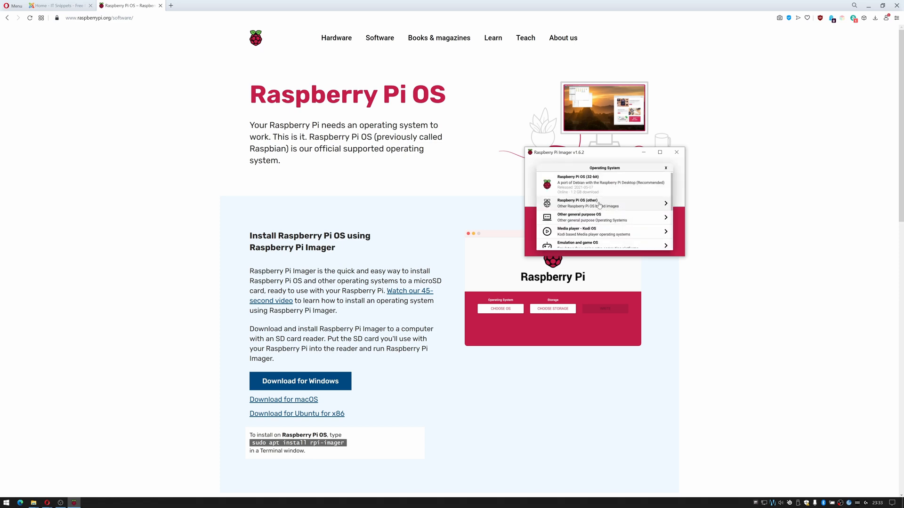
click(599, 203)
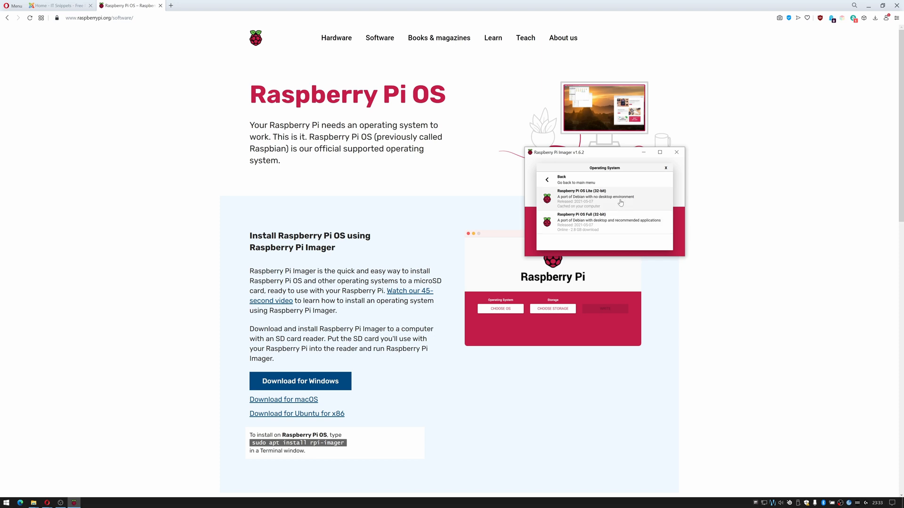
click(595, 198)
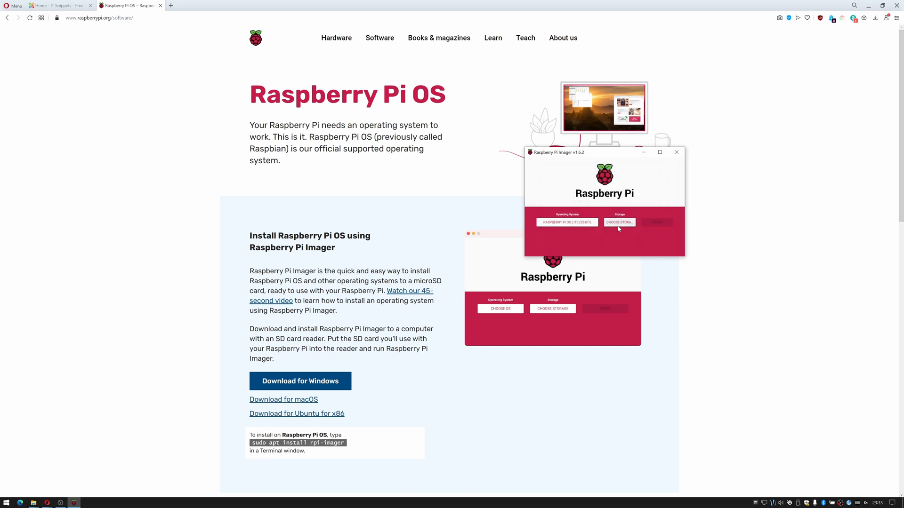
mouse_move(644, 252)
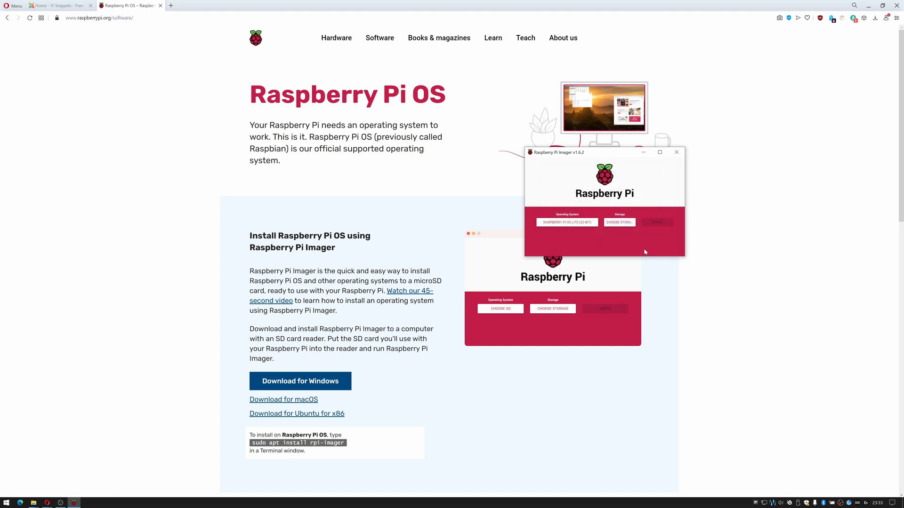
click(618, 224)
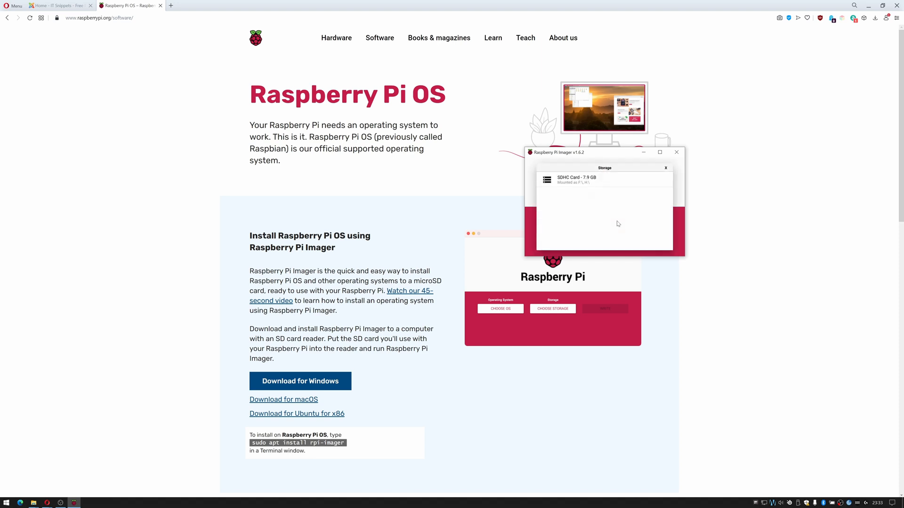
mouse_move(626, 207)
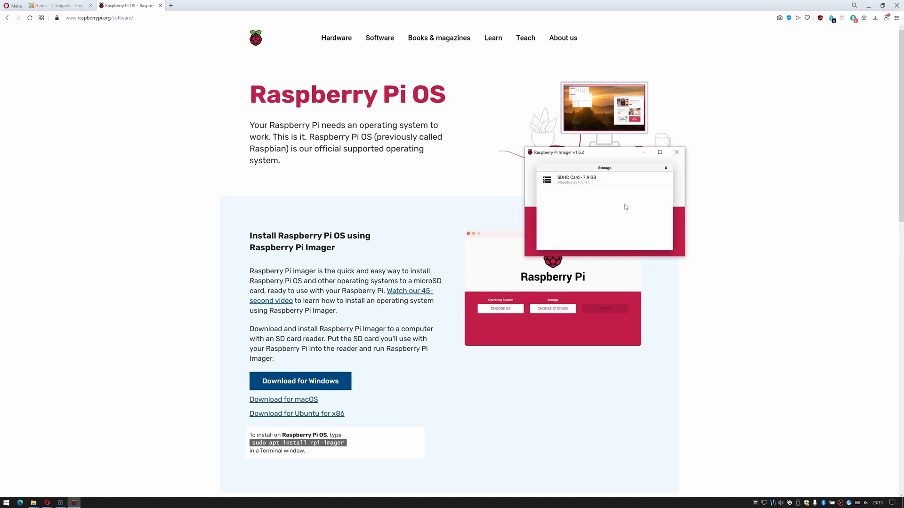
click(576, 179)
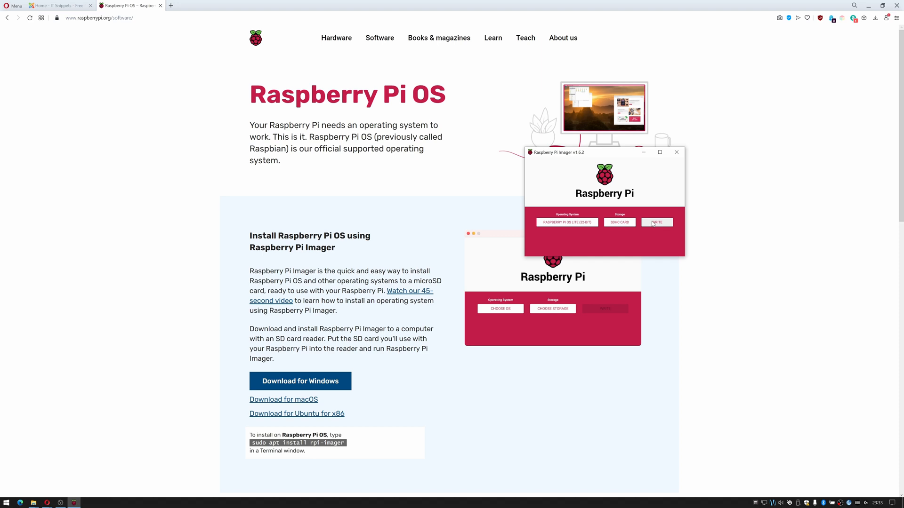
mouse_move(662, 227)
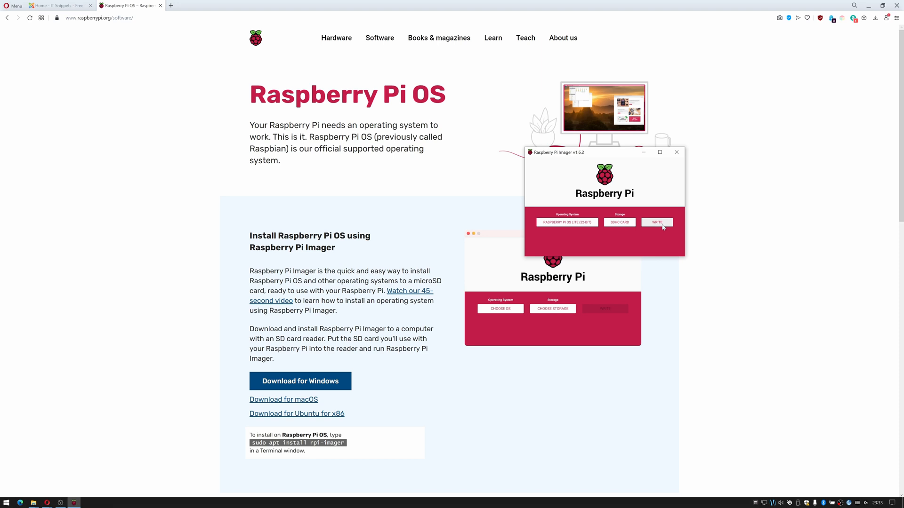
Write the image to the SDHC card, confirm the erase, and dismiss the success message
click(657, 223)
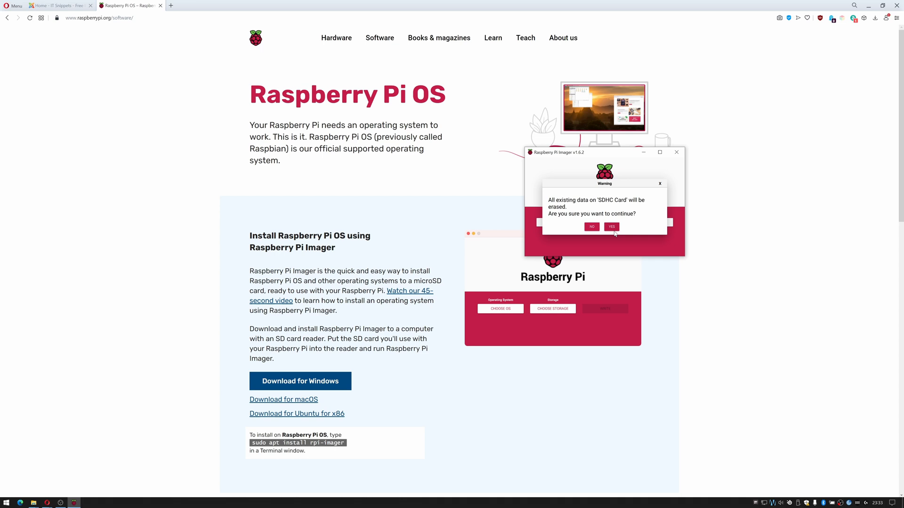
click(612, 227)
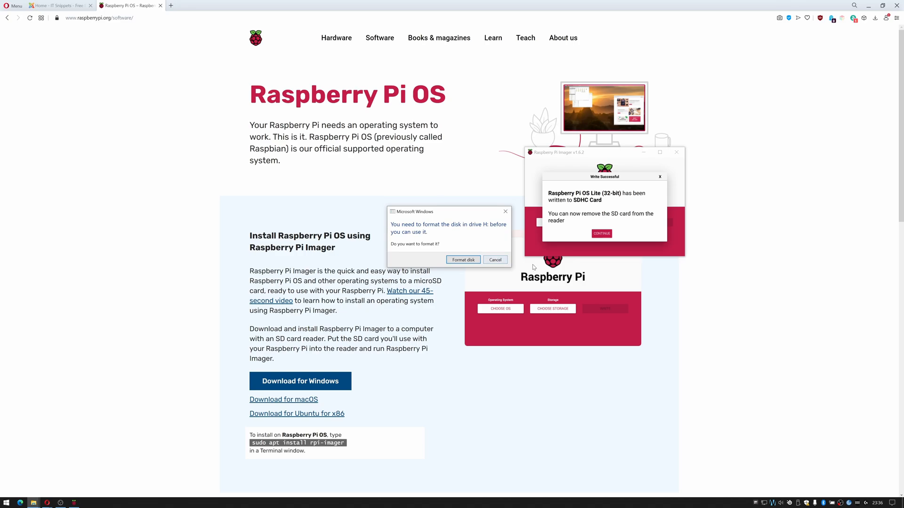
click(494, 260)
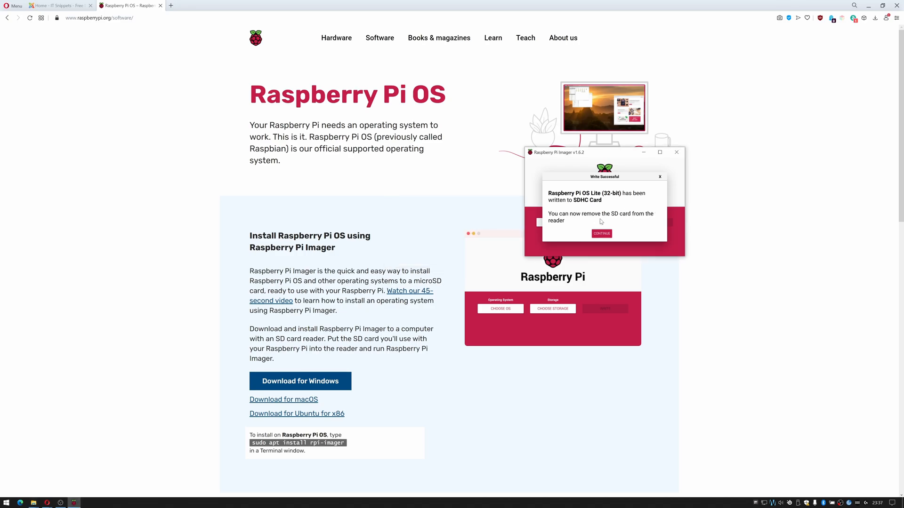
mouse_move(555, 218)
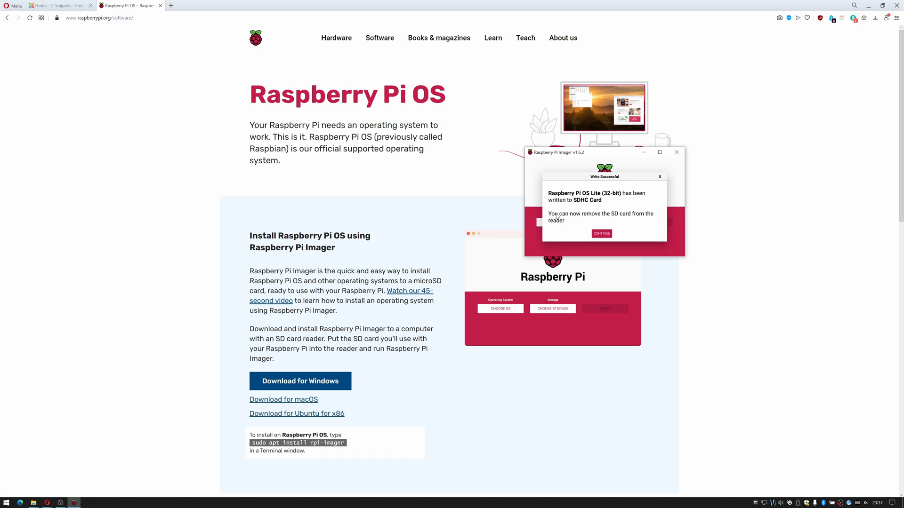
click(601, 233)
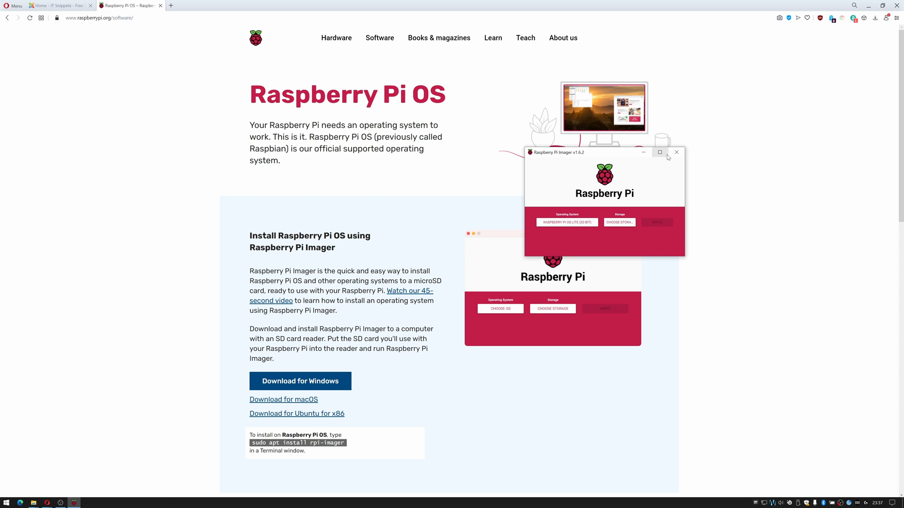
Close the Raspberry Pi Imager window
click(676, 152)
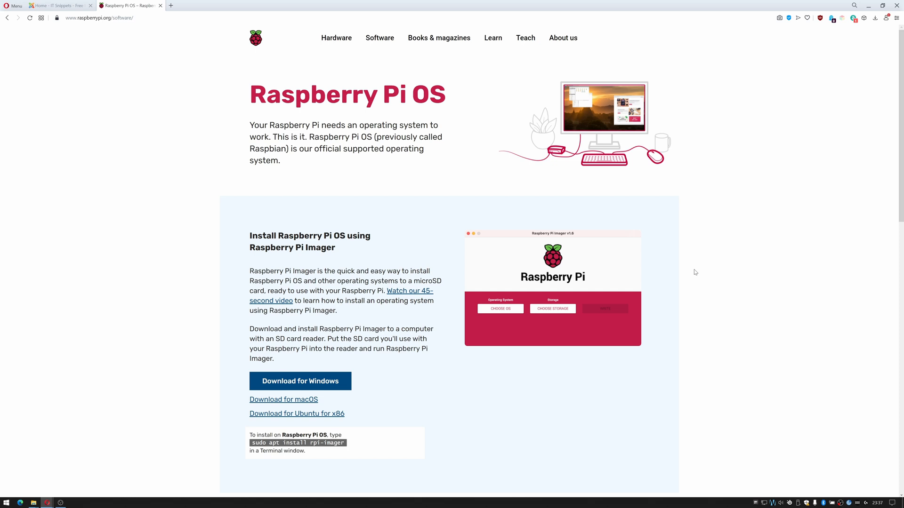
mouse_move(562, 359)
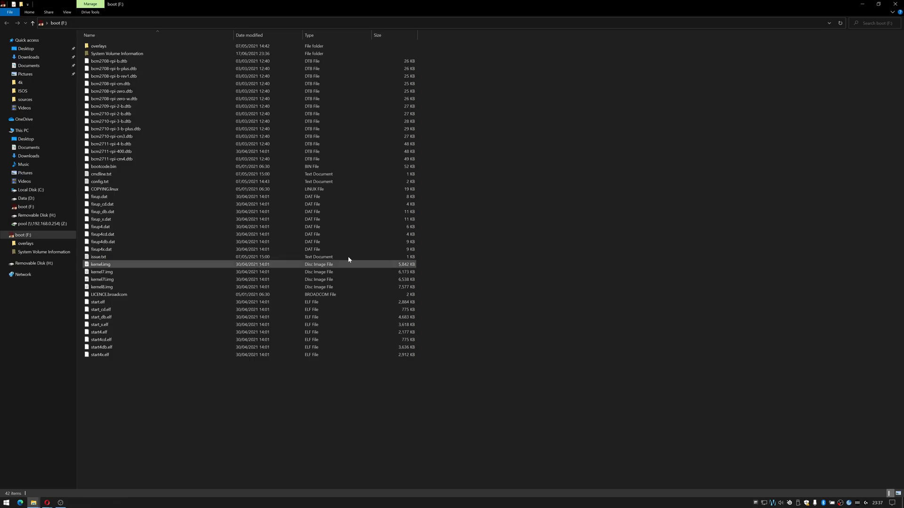
Create an empty extension-less SSH file on boot (F:), then open the drive's options
click(23, 234)
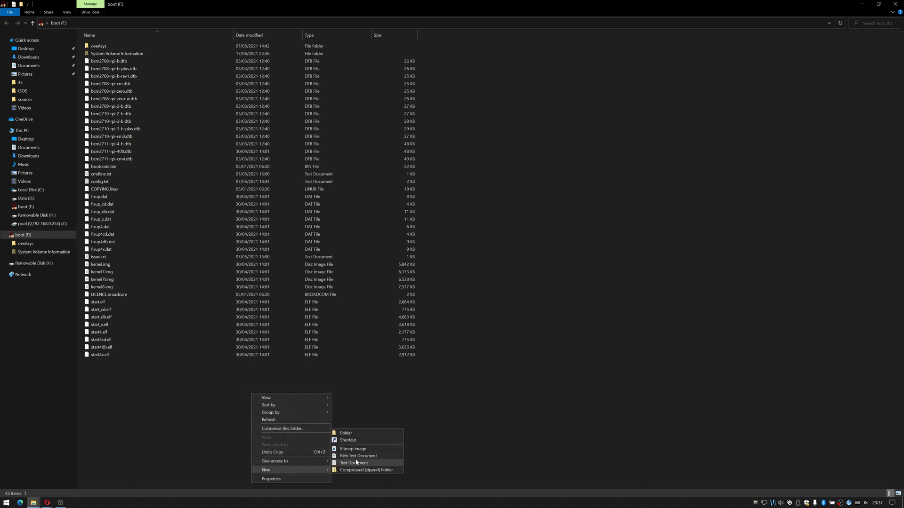
click(352, 463)
text(SSH)
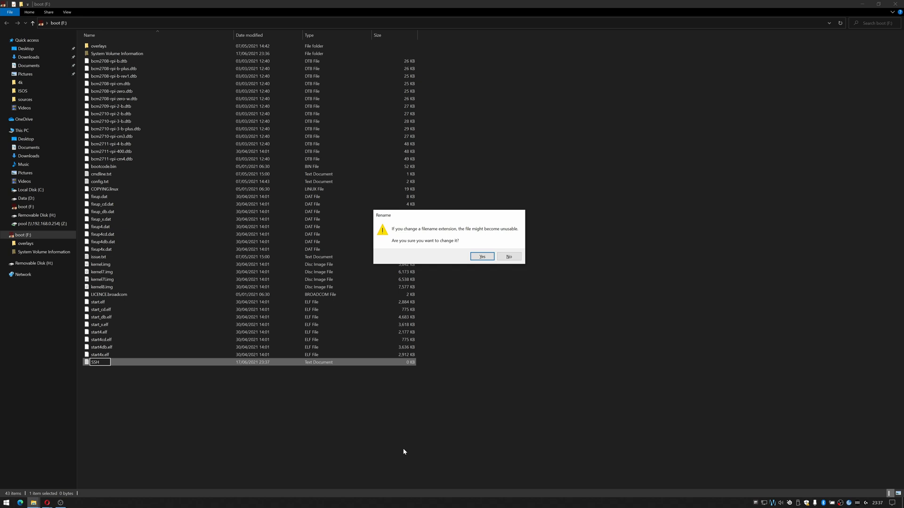
click(481, 256)
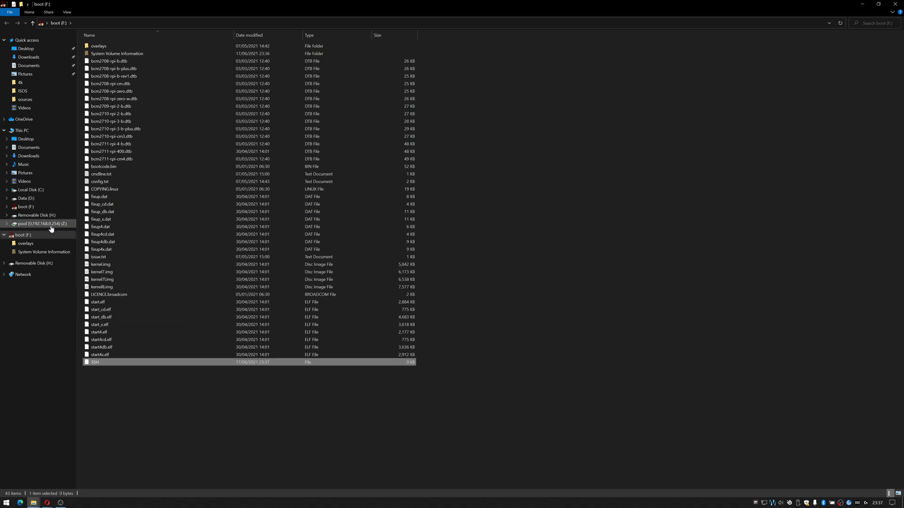
right_click(23, 234)
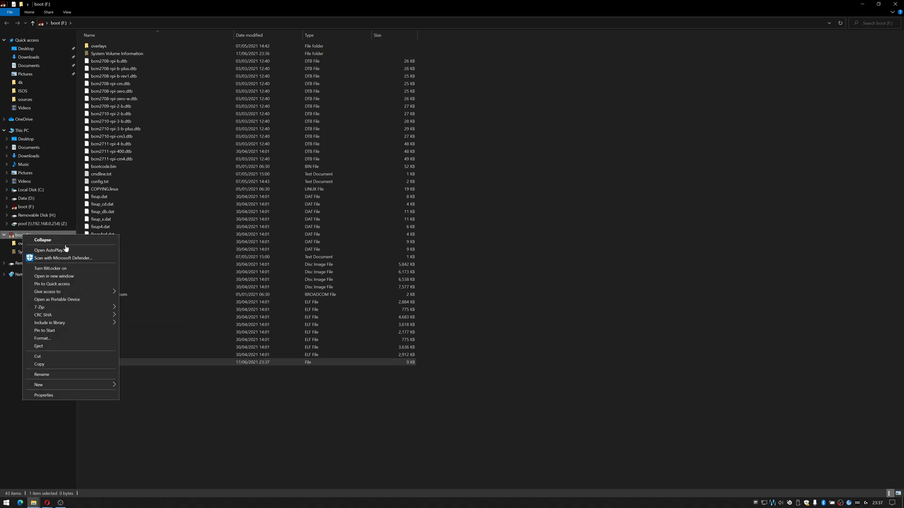
mouse_move(85, 338)
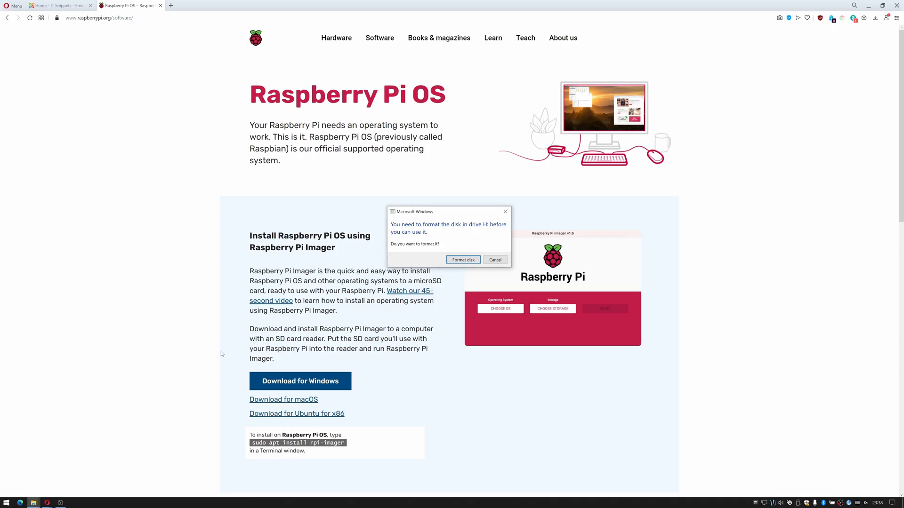
mouse_move(495, 260)
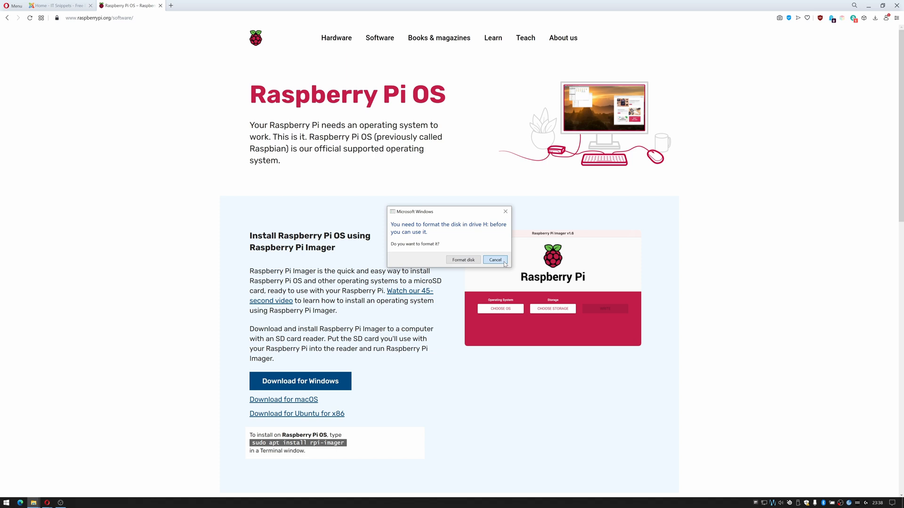
Decline formatting drive H: and launch Angry IP Scanner from recently added apps
click(495, 260)
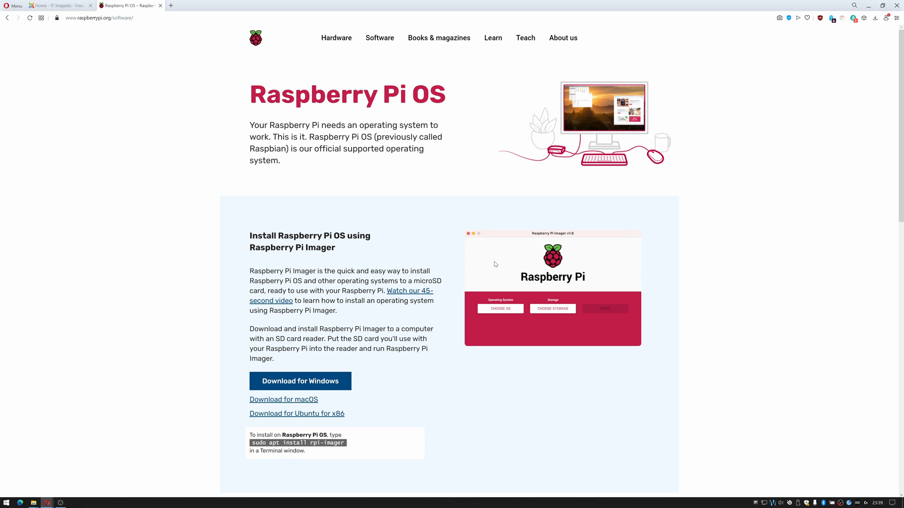
mouse_move(601, 299)
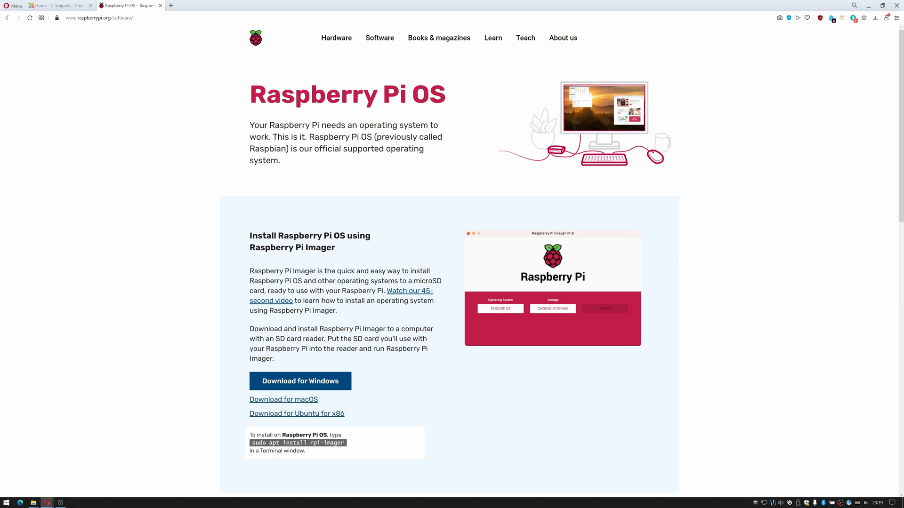
click(6, 502)
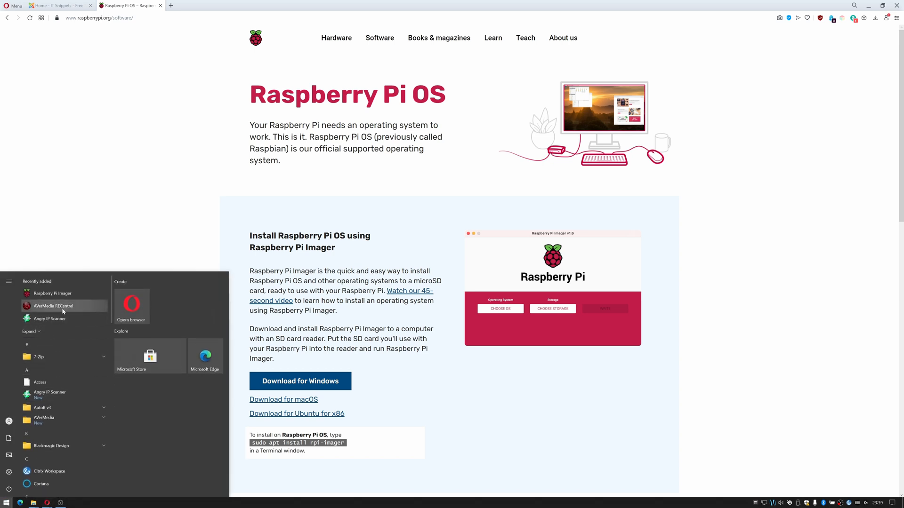
click(74, 339)
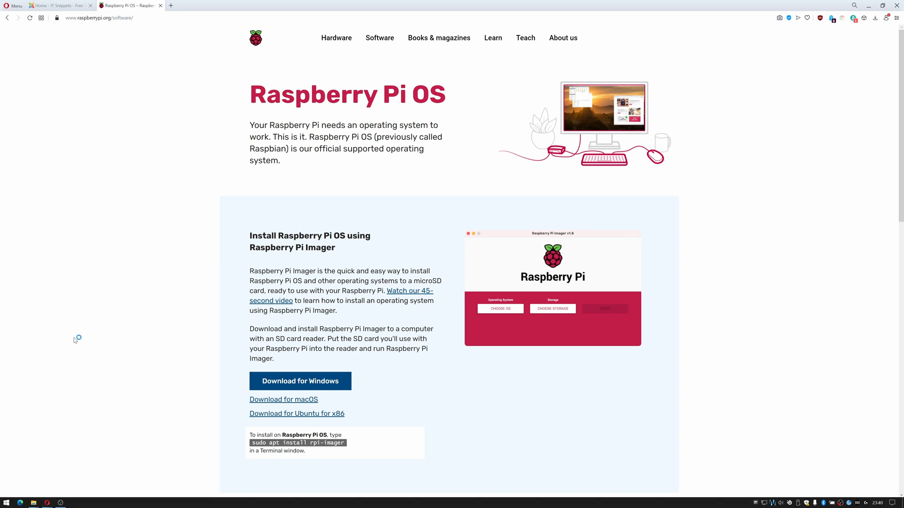
Scan 192.168.0.0–192.168.0.255, sort by hostname, and select the Raspberry Pi at 192.168.0.56
click(74, 503)
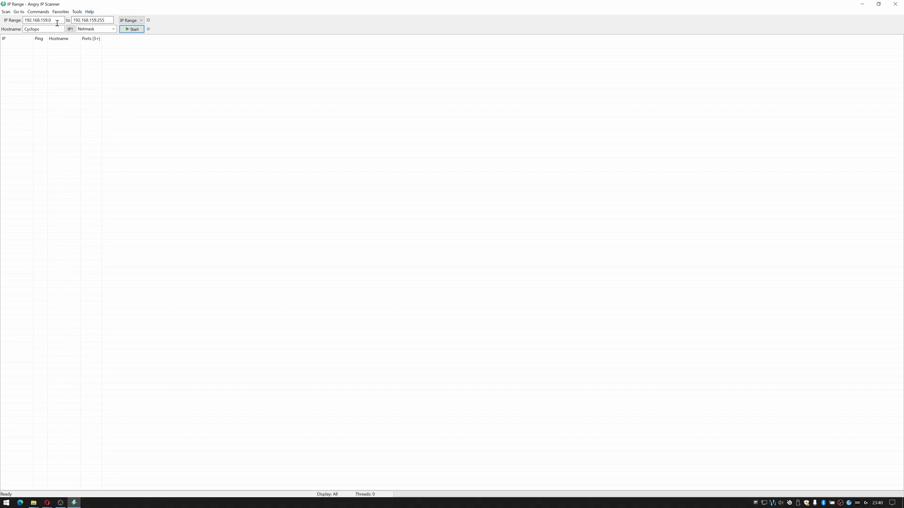
mouse_move(45, 29)
text(0)
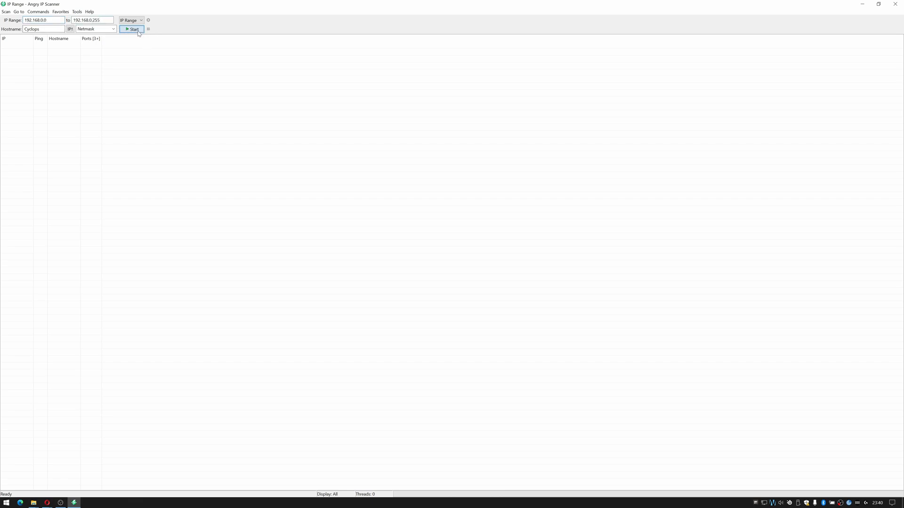
click(131, 29)
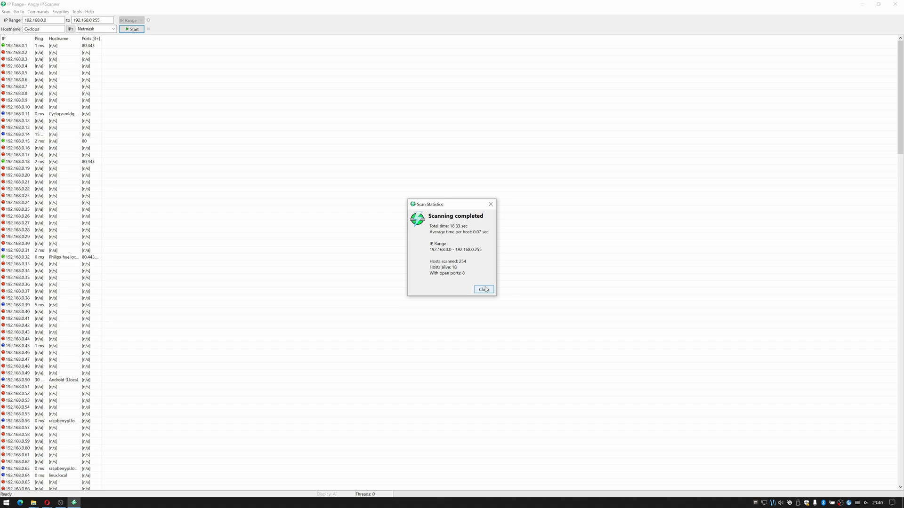
click(483, 288)
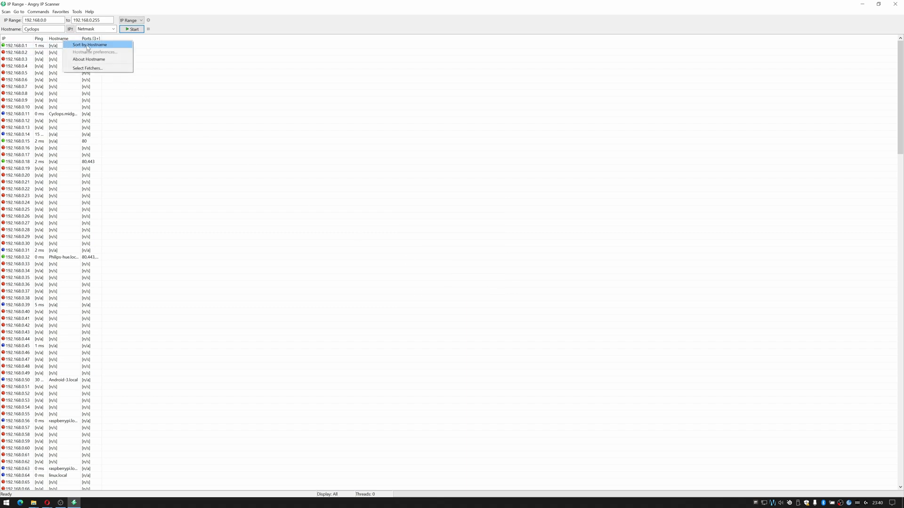
click(90, 45)
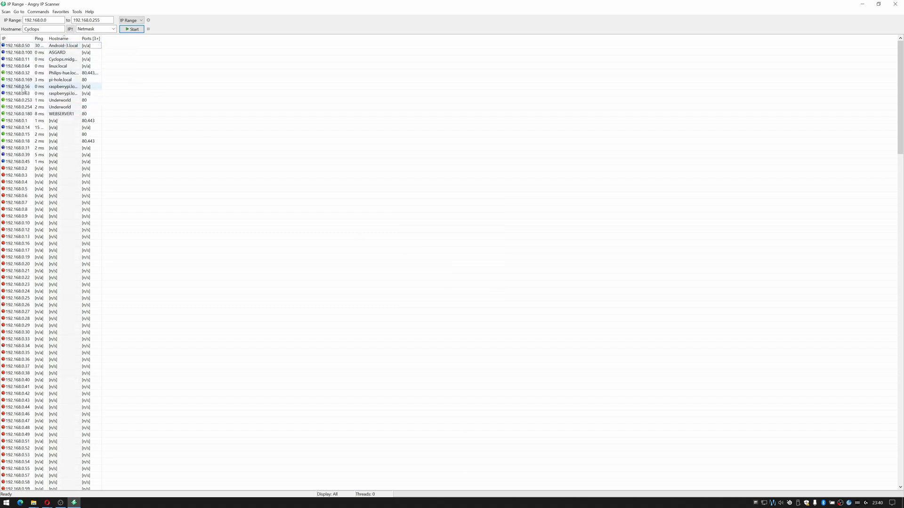
click(51, 87)
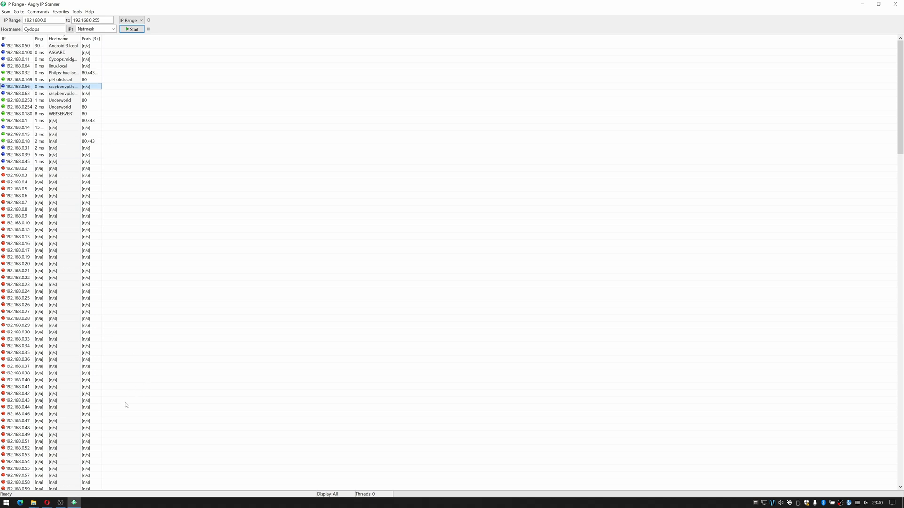
mouse_move(33, 502)
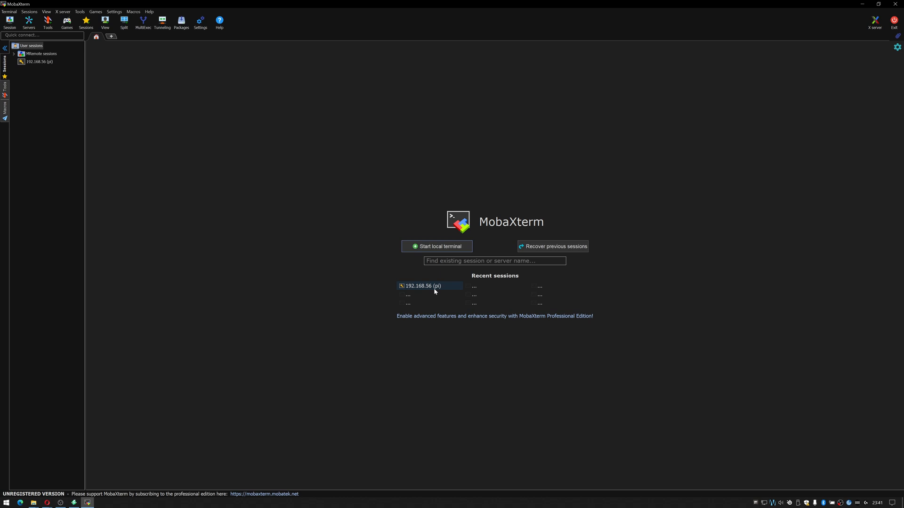
Open the saved 192.168.56 (pi) SSH session and accept the changed host key
double_click(423, 286)
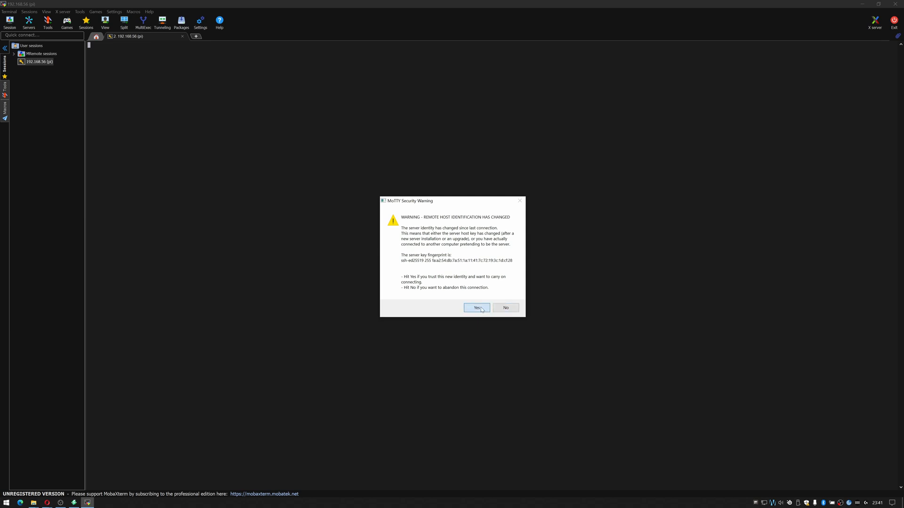
click(475, 307)
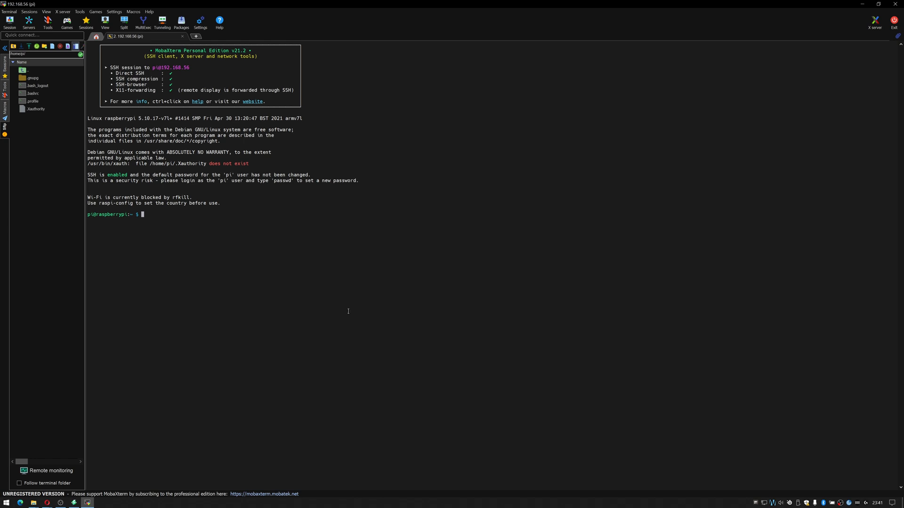
Switch to root with sudo su, then run apt-get update -y and apt-get upgrade -y
text(sudo su)
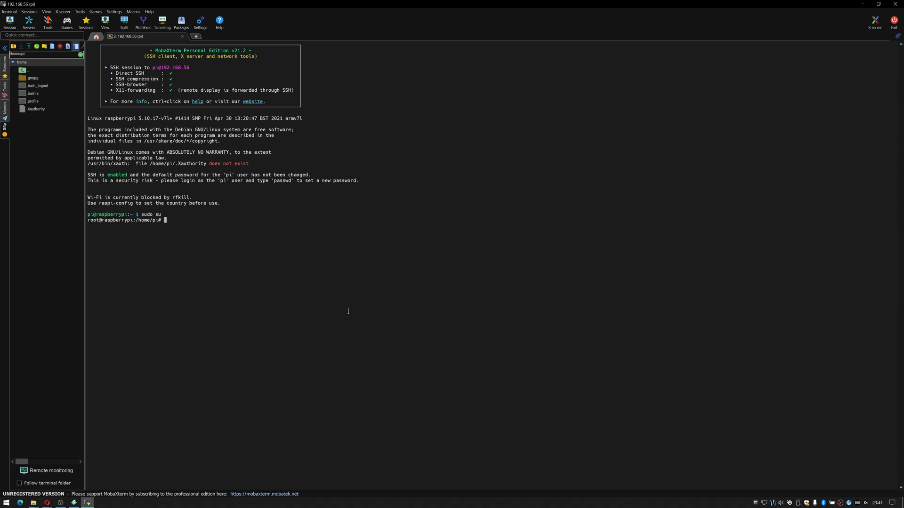
text(apt-get update -y)
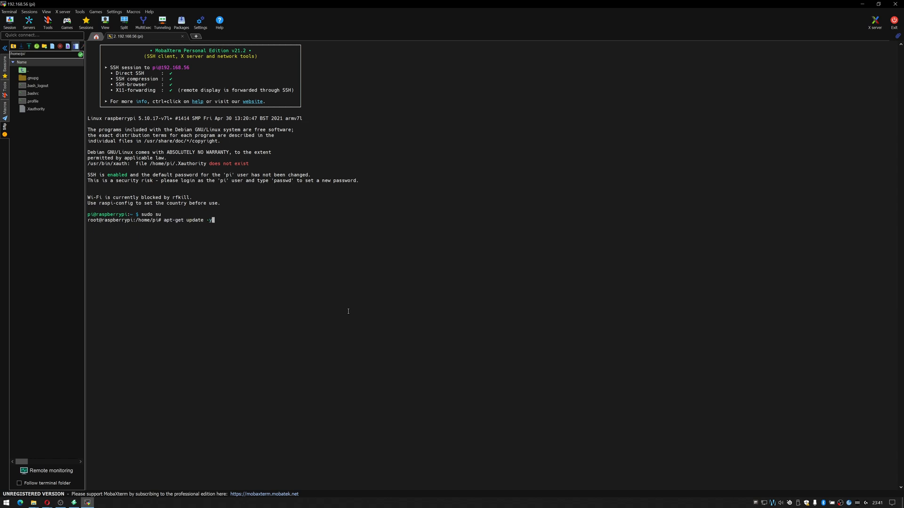
key(Return)
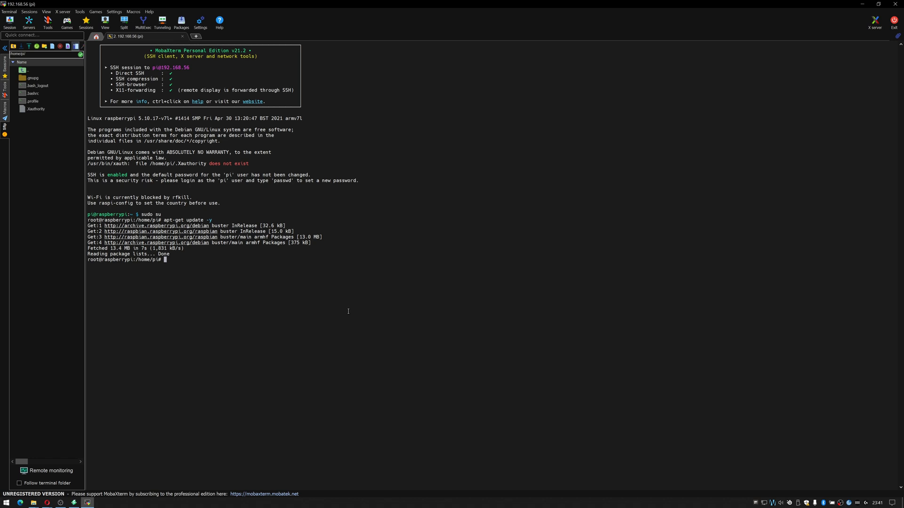
text(apt-get u)
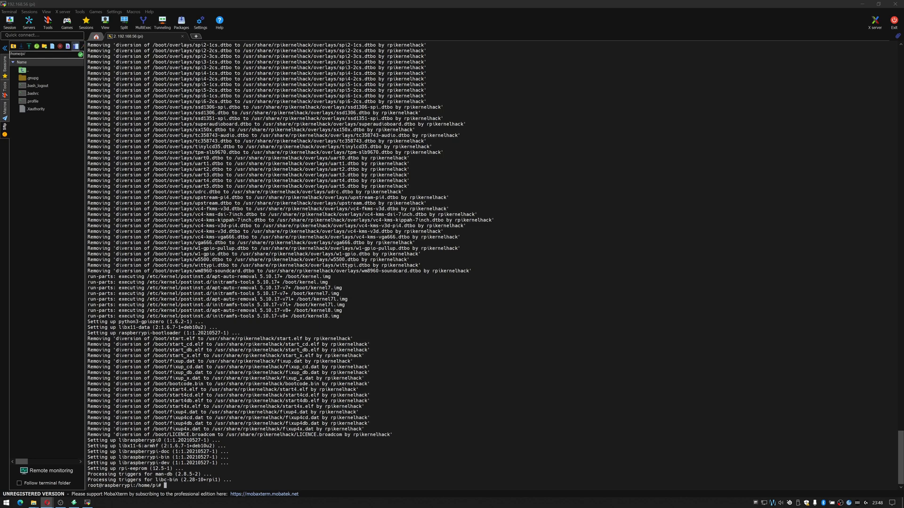
text(sudo re)
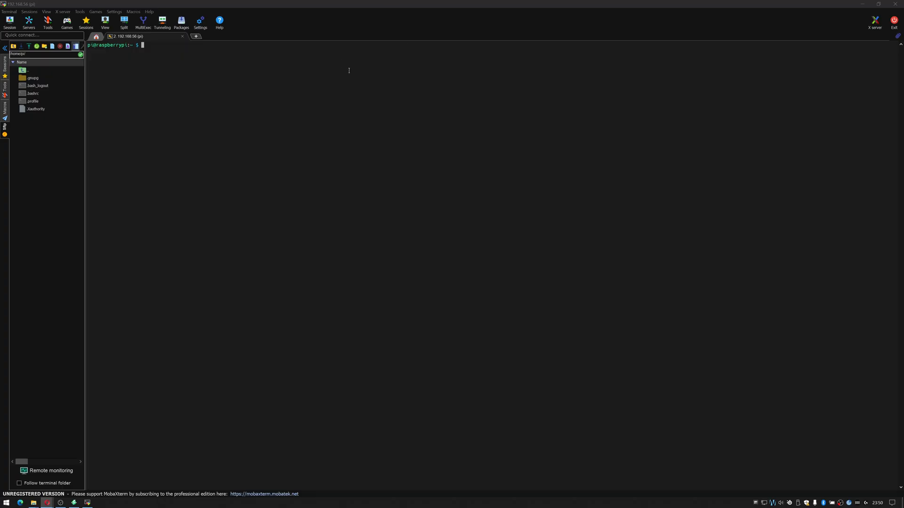
mouse_move(352, 142)
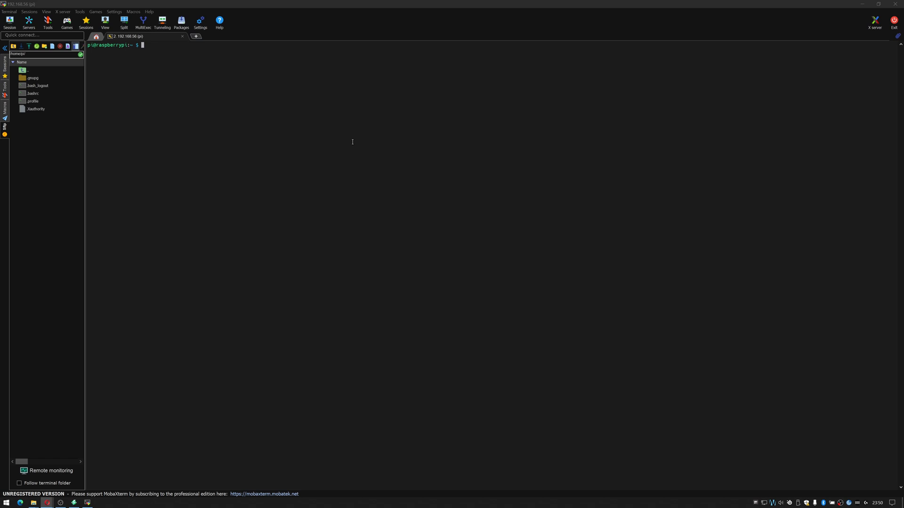
mouse_move(347, 137)
text(sudo su)
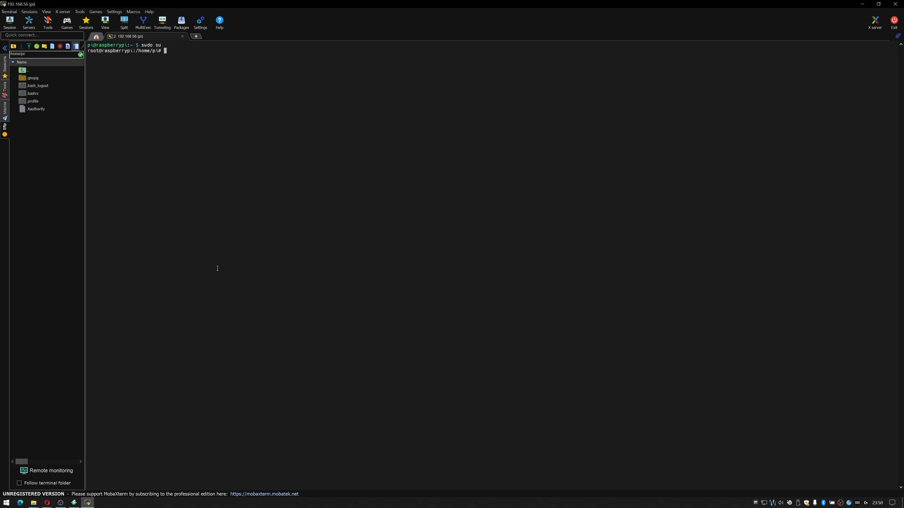
Install OpenVPN with apt-get install openvpn -y and change into /etc/openvpn
text(apt-get install openvpn -)
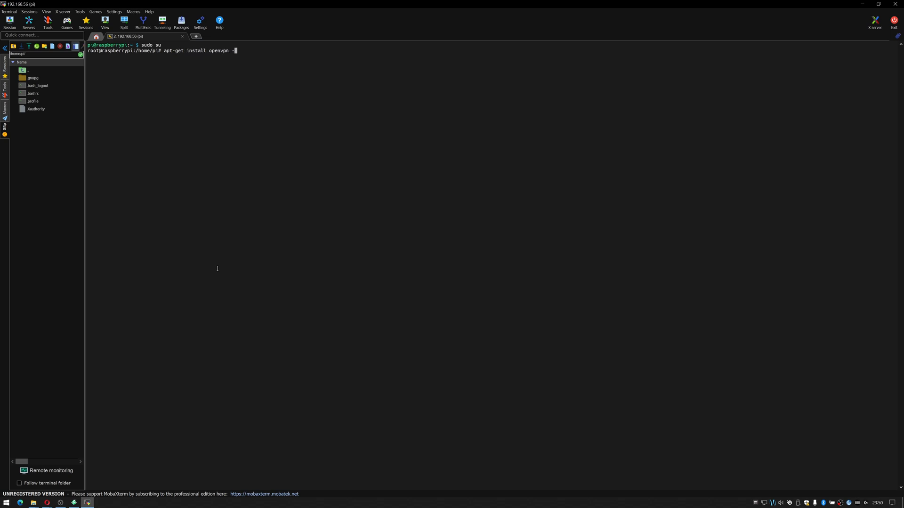
key(Return)
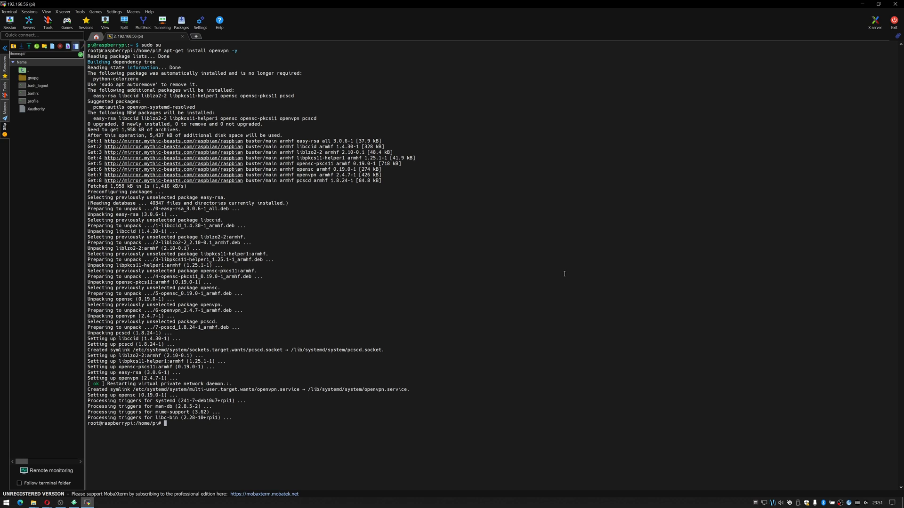
text(cd /etc/openvpn)
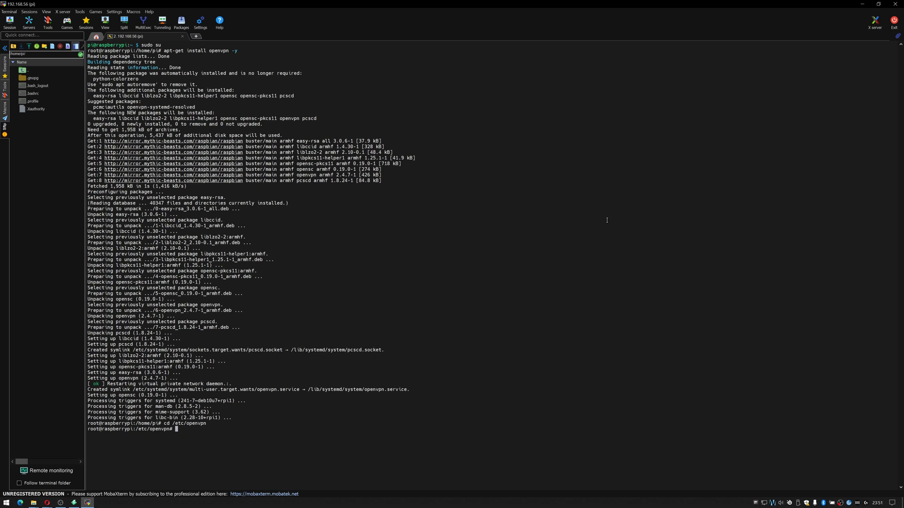
mouse_move(260, 298)
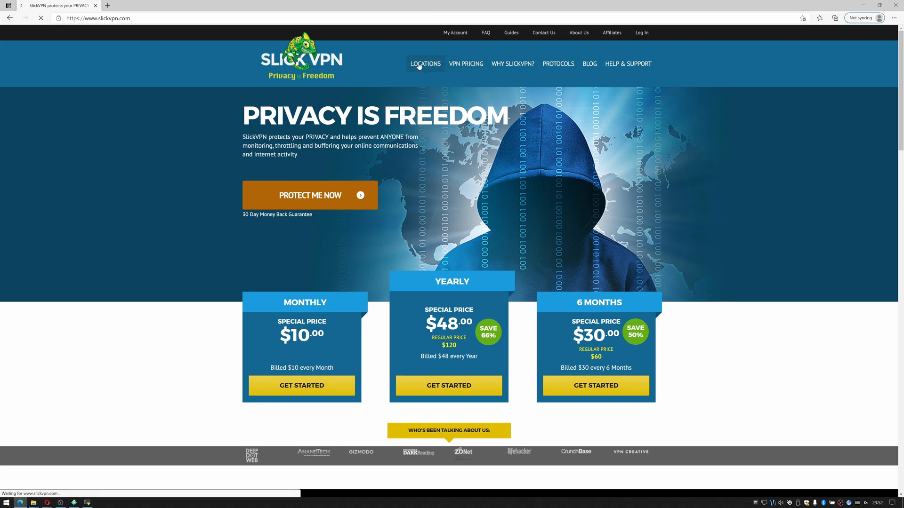
Open SlickVPN's server Locations list and copy the Manchester OpenVPN config link
click(425, 64)
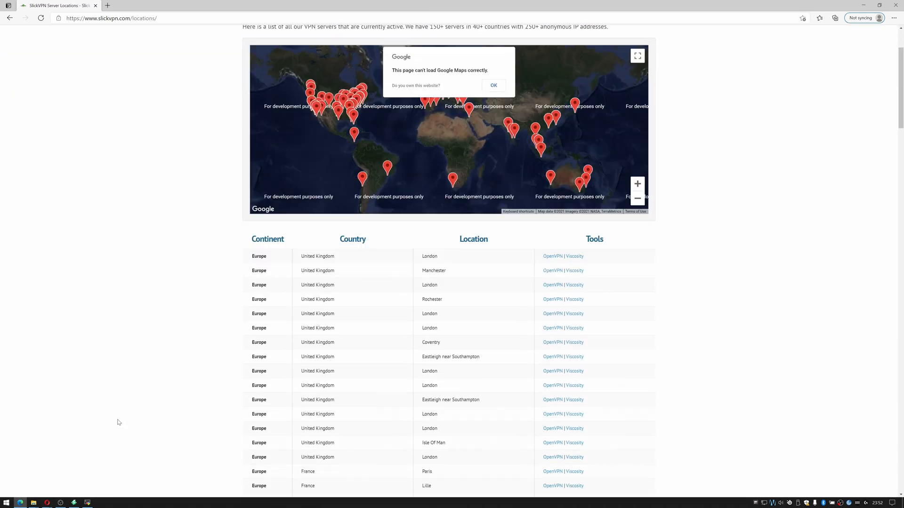
scroll(down, 3)
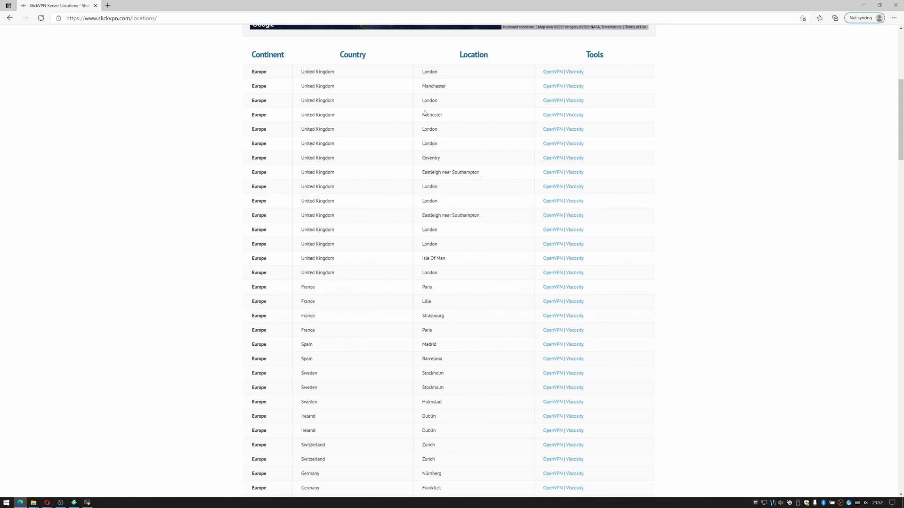
mouse_move(552, 86)
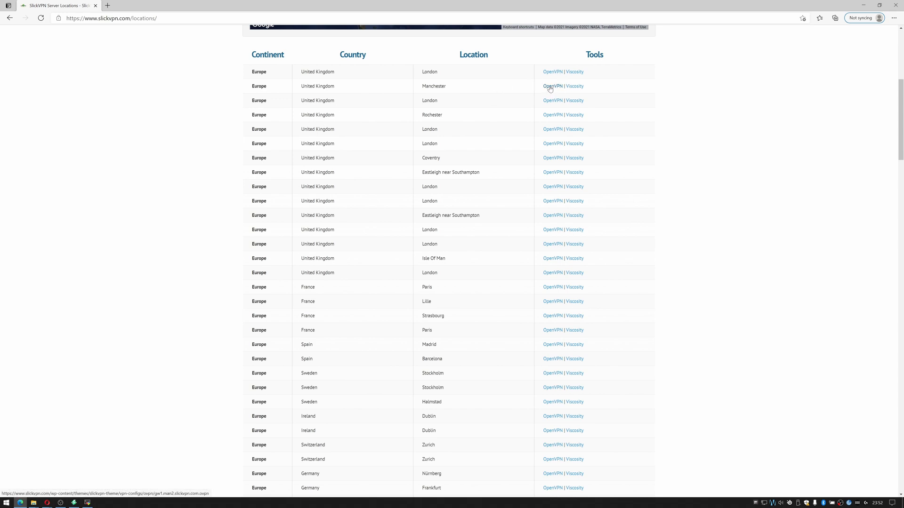
right_click(552, 86)
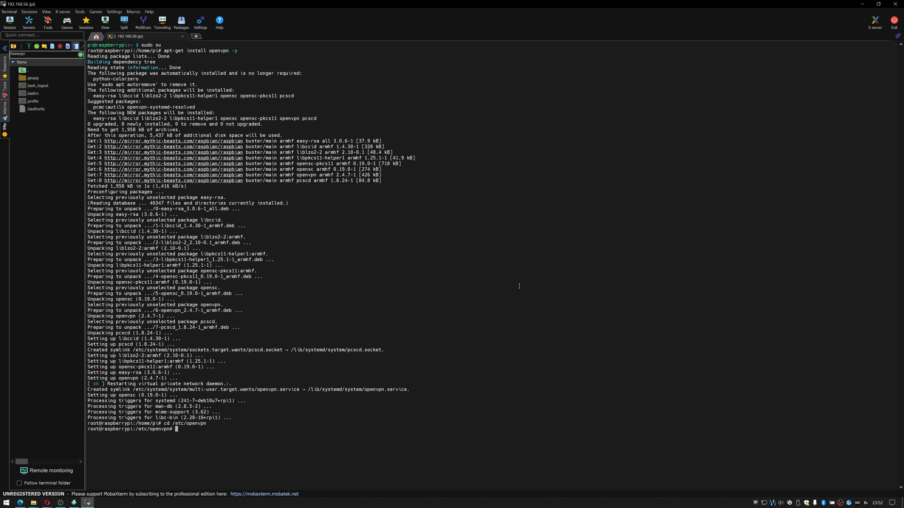
Download the Manchester gw1.man2.slickvpn.com.ovpn config with wget, then clear the screen
text(wget)
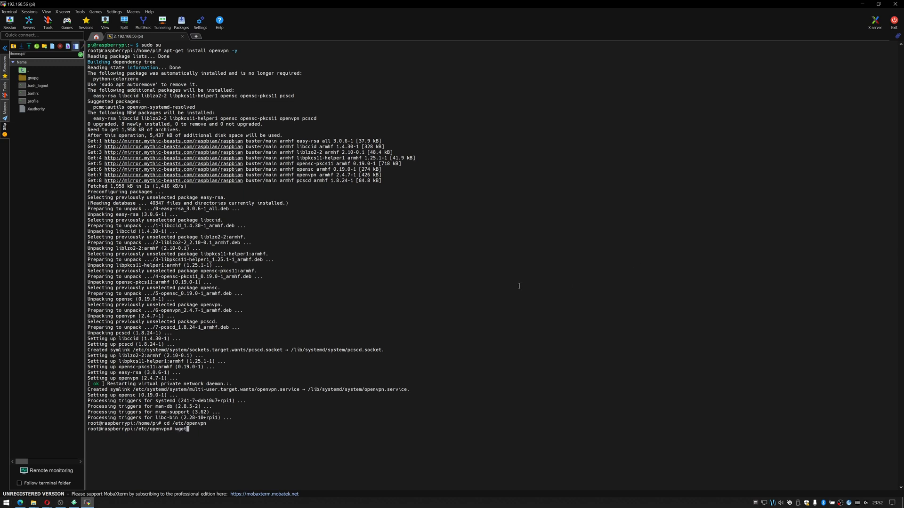
text(https://www.slickvpn.com/wp-content/themes/slickvpn-theme/vpn-configs/ovpn/gw1.man2.slickvpn.com.ovpn)
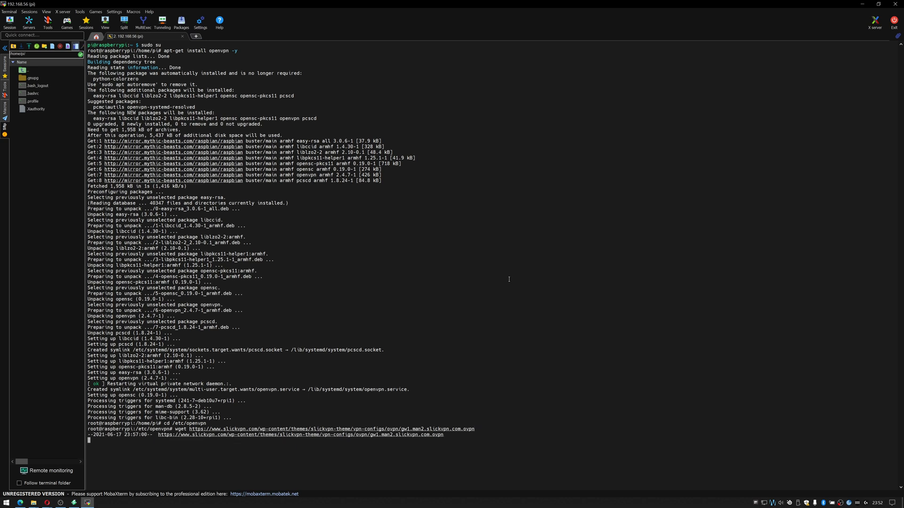
text(clear)
text(ls)
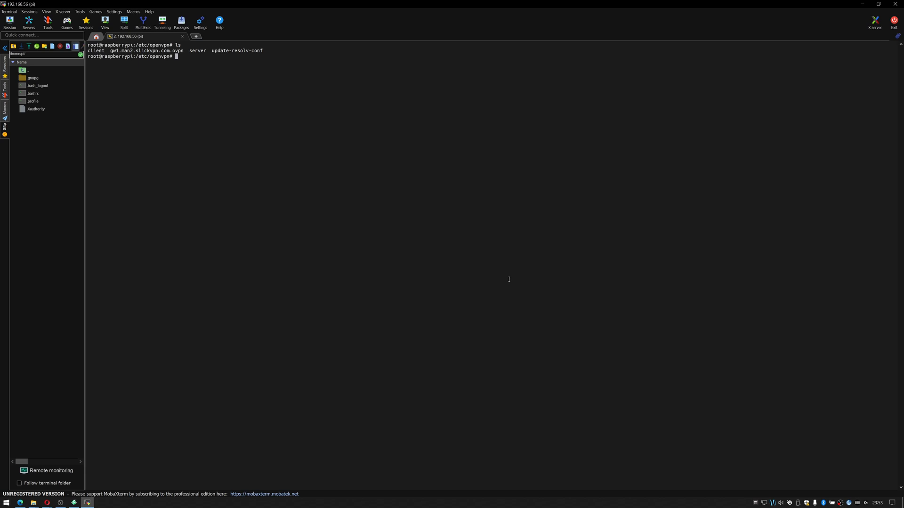
Rename the config to gw1.man2.slickvpn.com.conf and start a new creds.txt in nano
text(mv)
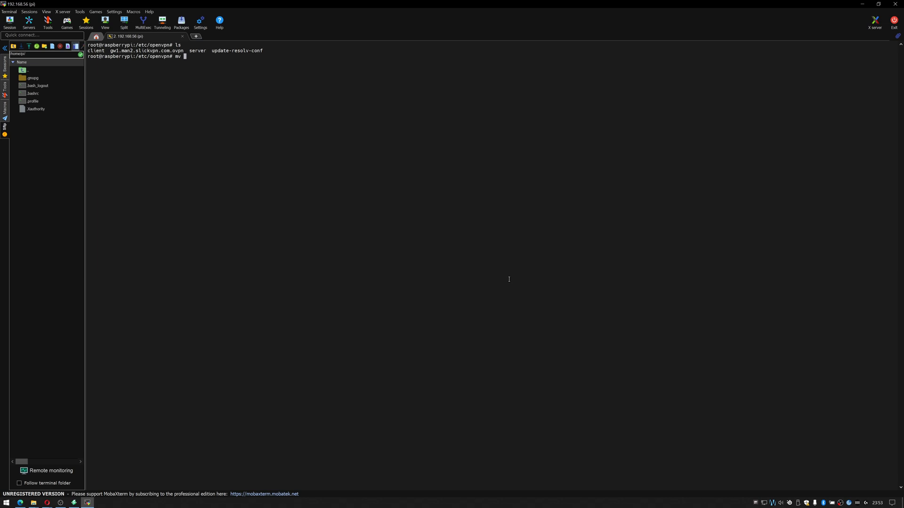
text(gw1.man2.slickvpn.com.ovpn)
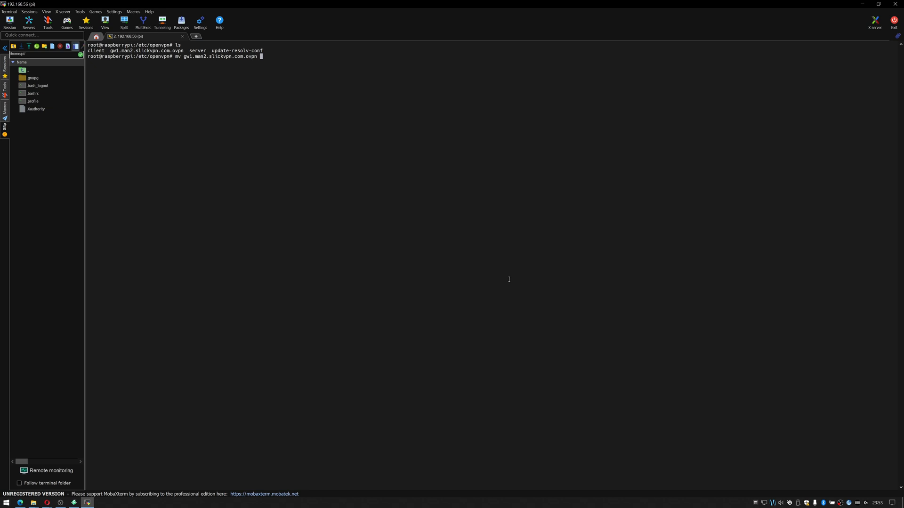
text(gw1.man2.slickvpn.com.ovpn)
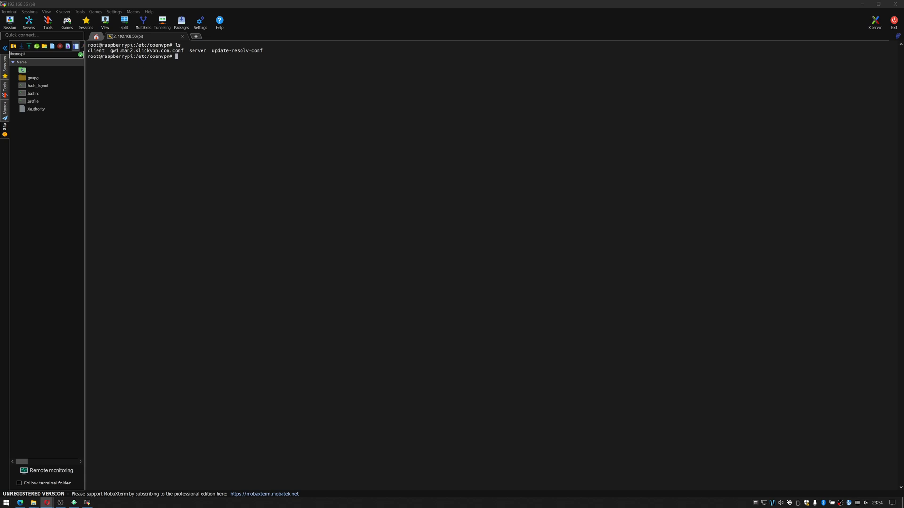
mouse_move(290, 389)
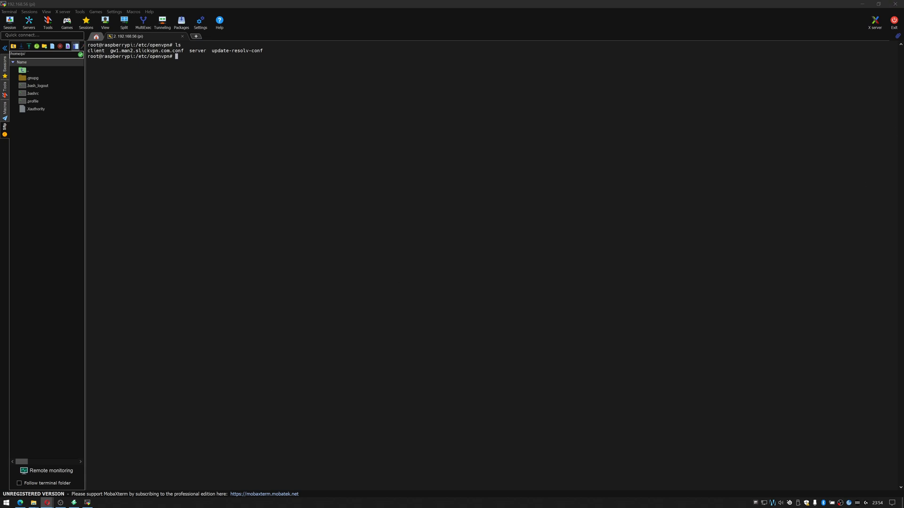
mouse_move(766, 224)
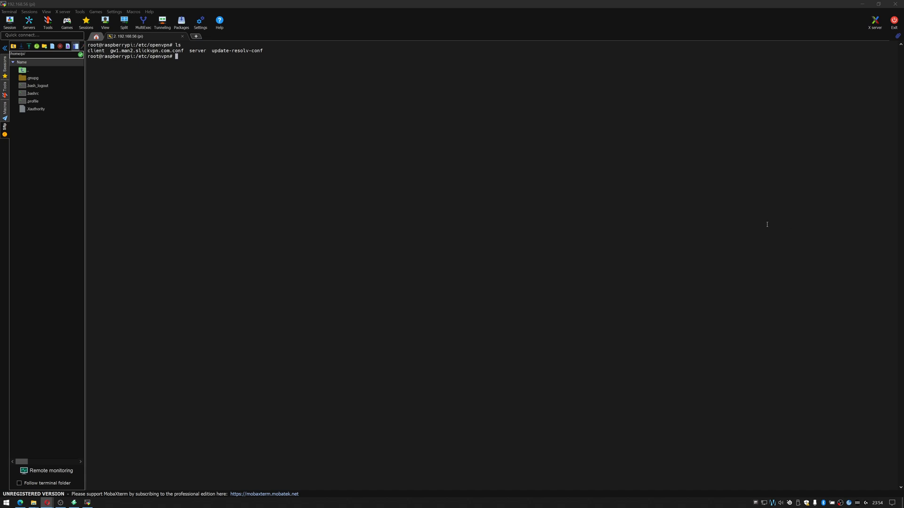
mouse_move(418, 110)
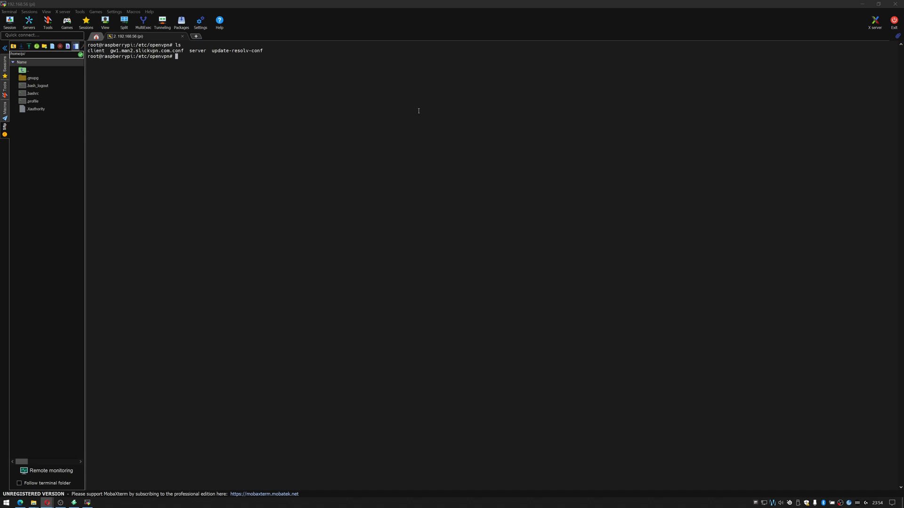
mouse_move(418, 107)
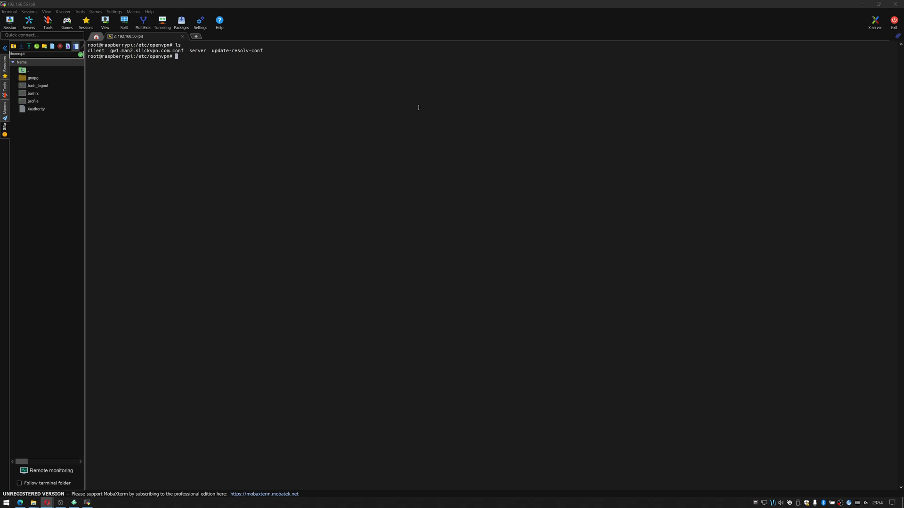
text(nano creds.txt)
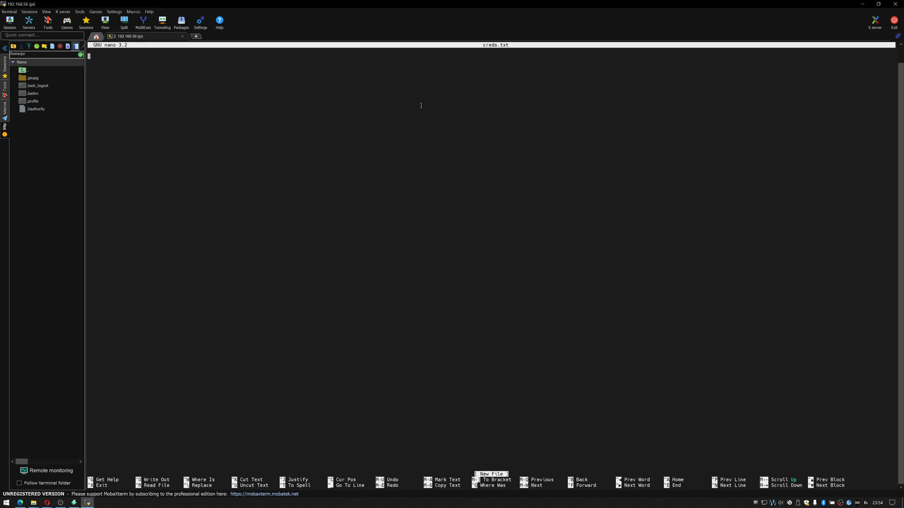
Write the username and password lines into creds.txt and save it
text(Username)
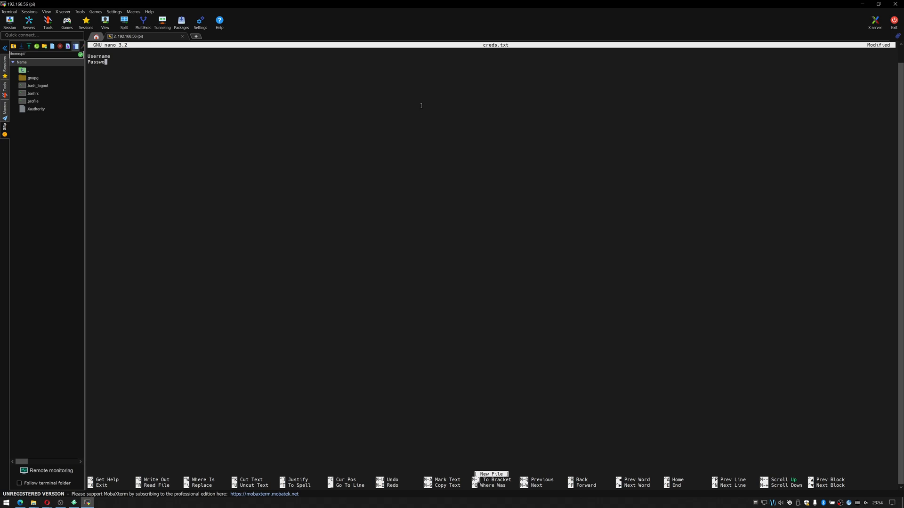
text(rd)
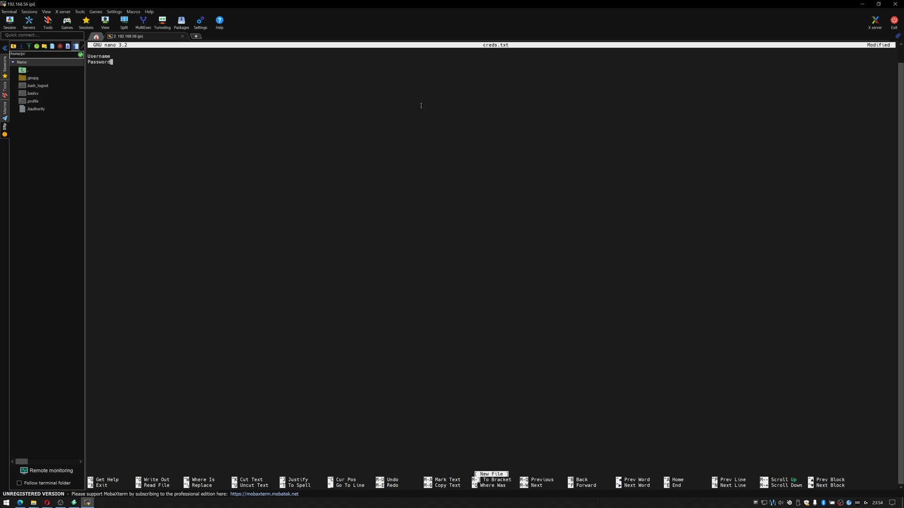
key(ctrl+x)
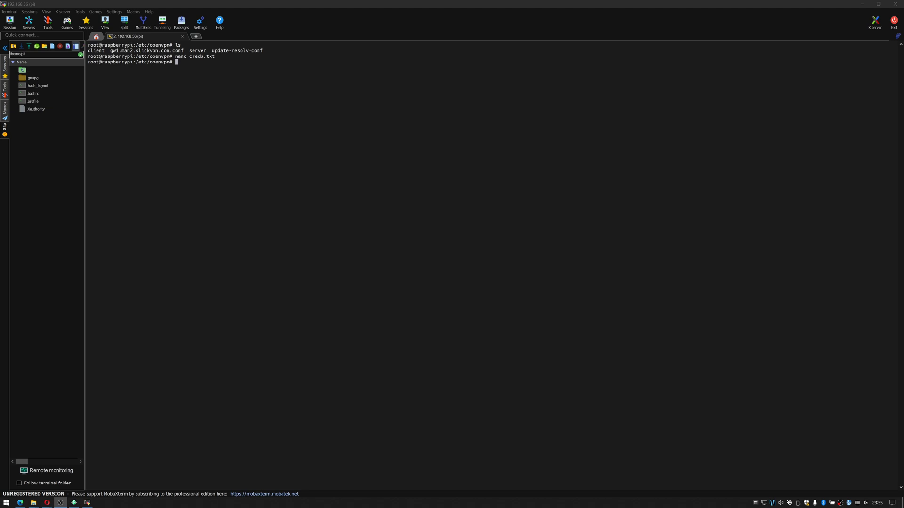
mouse_move(559, 165)
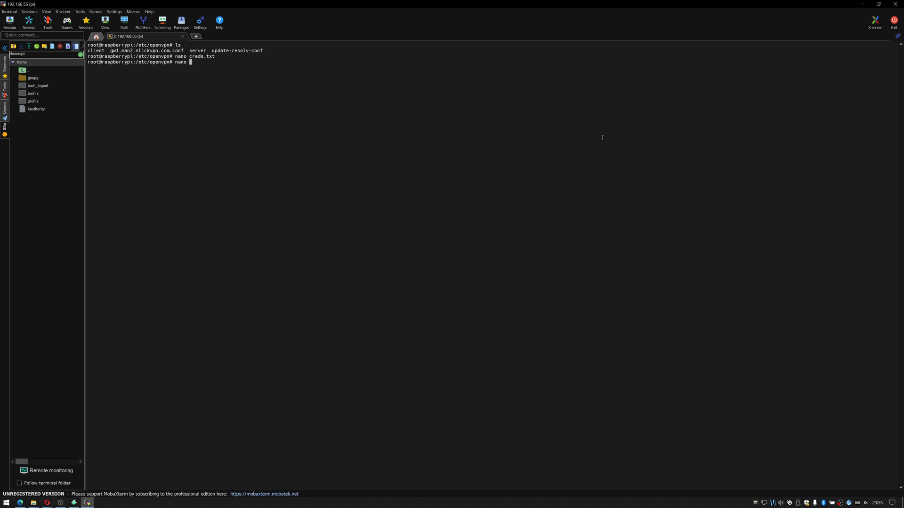
Append /etc/openvpn/creds.txt to the config's auth-user-pass line and save the file
text(o)
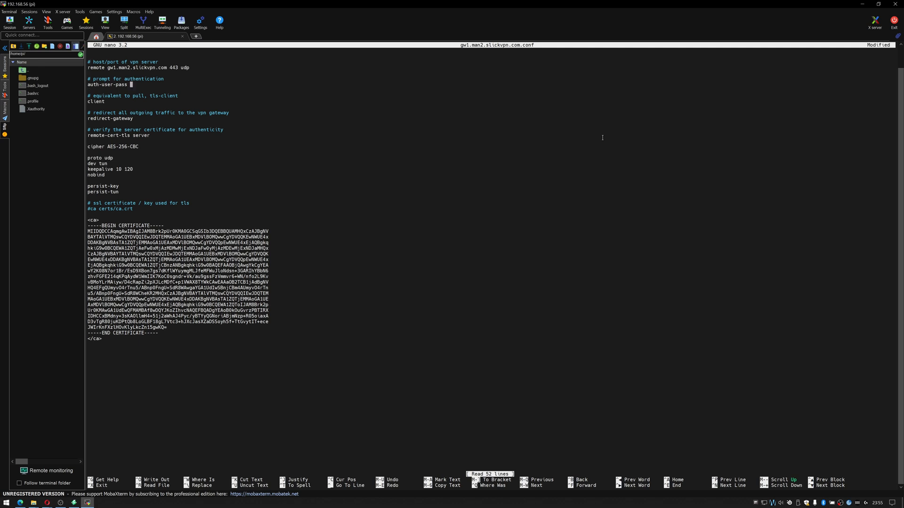
text(/e)
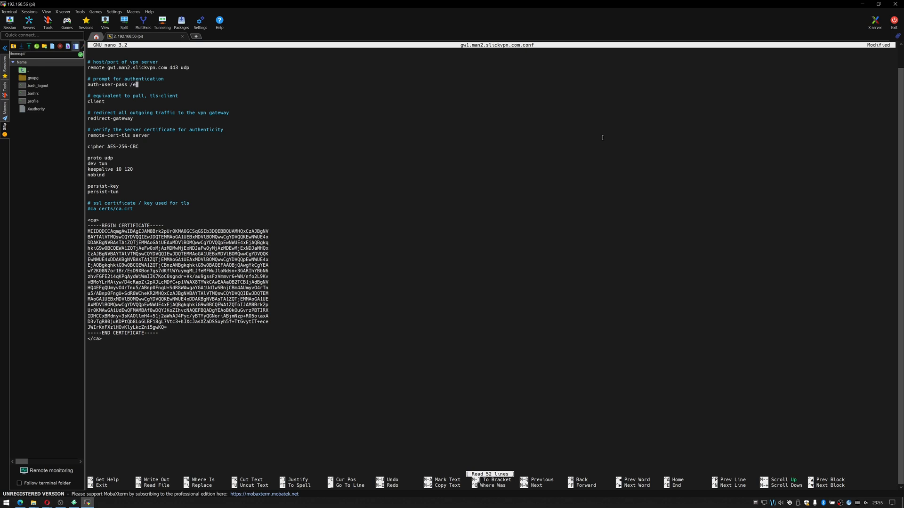
text(tc/openvpn)
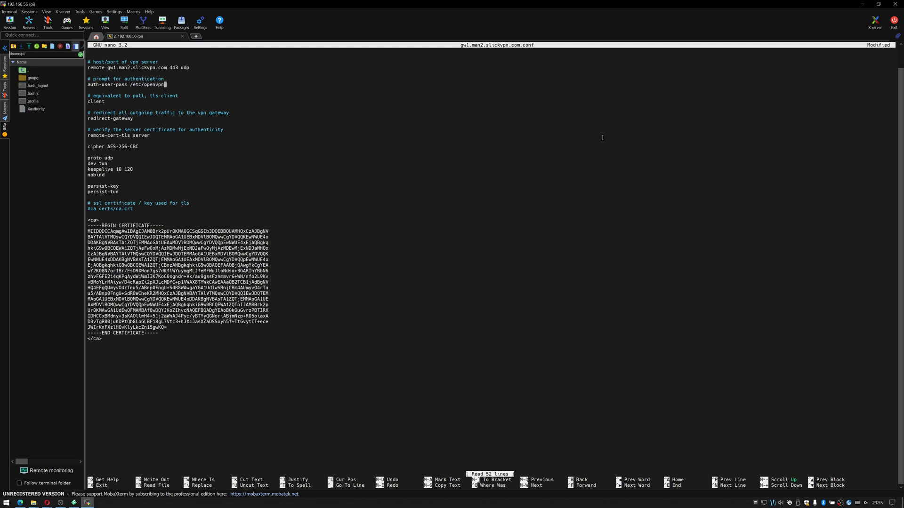
text(creds.txt)
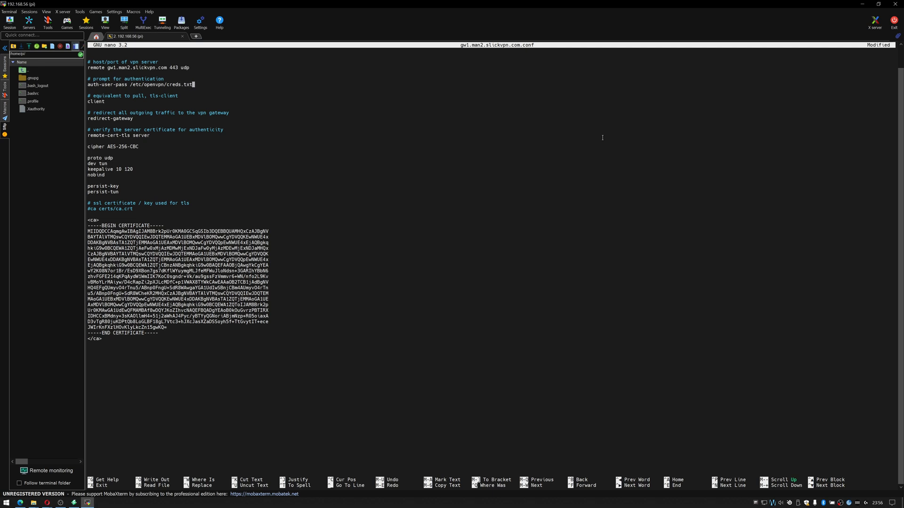
key(ctrl+x)
text(nano /etc)
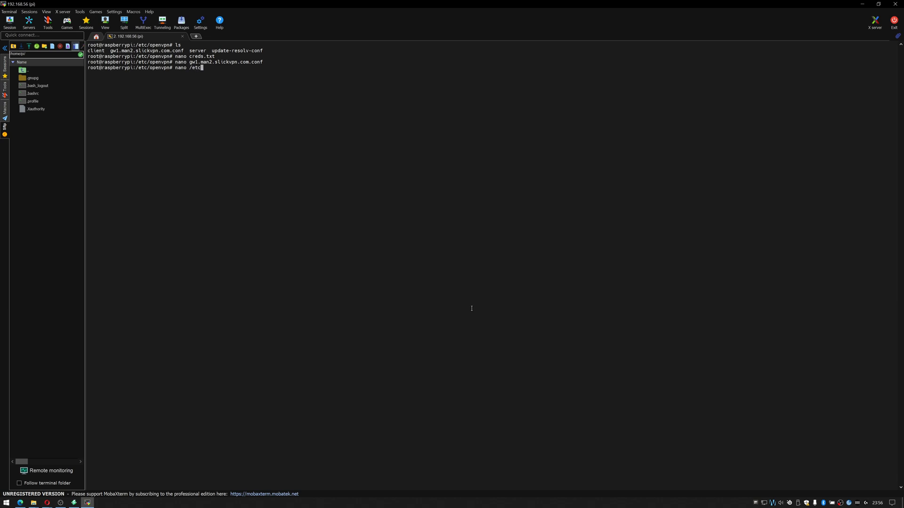
Uncomment AUTOSTART="all" in /etc/default/openvpn and save the file
text(/default/openvpn)
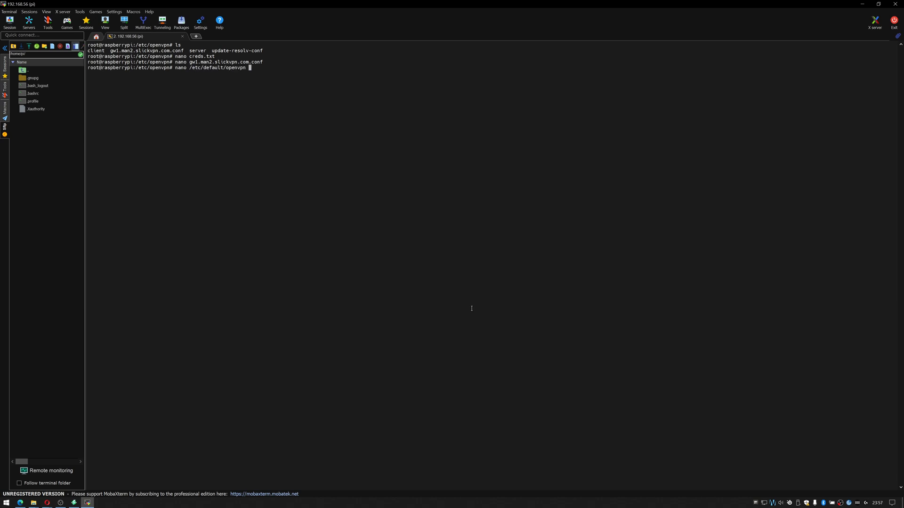
key(Return)
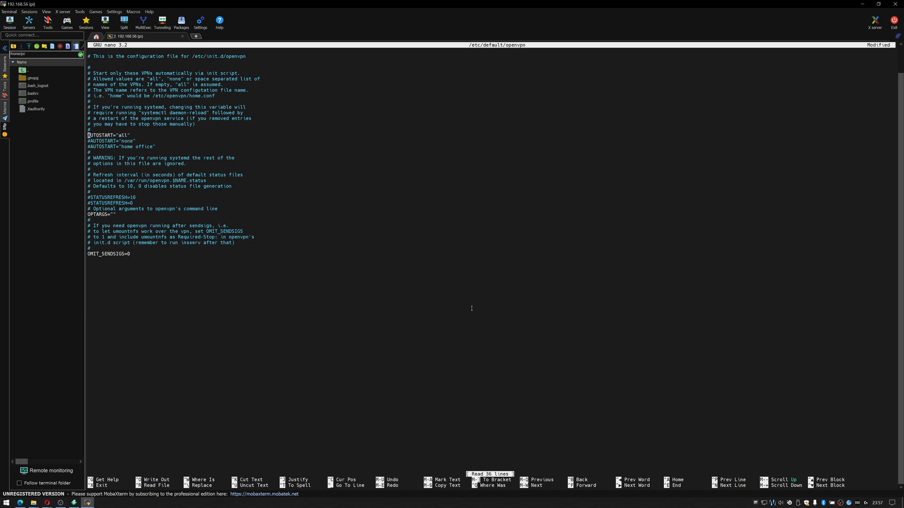
key(ctrl+o)
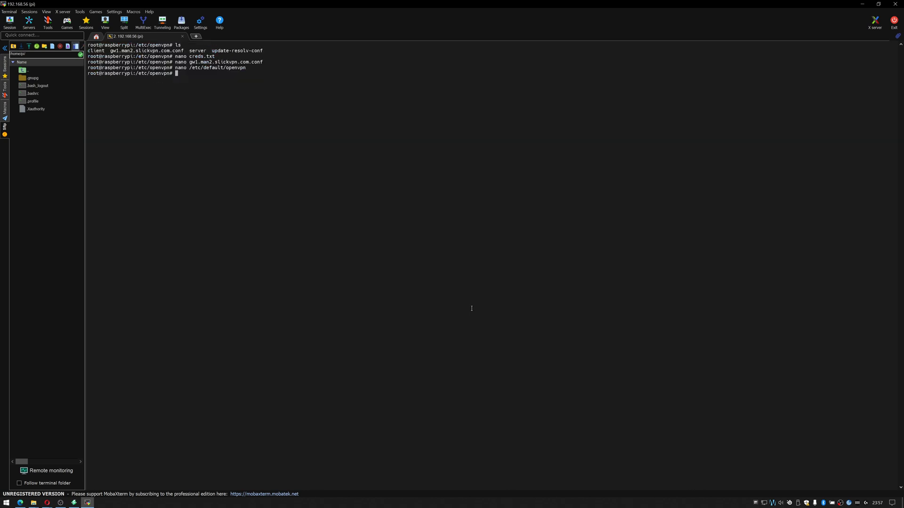
Reboot the Raspberry Pi with the reboot command
text(reboot)
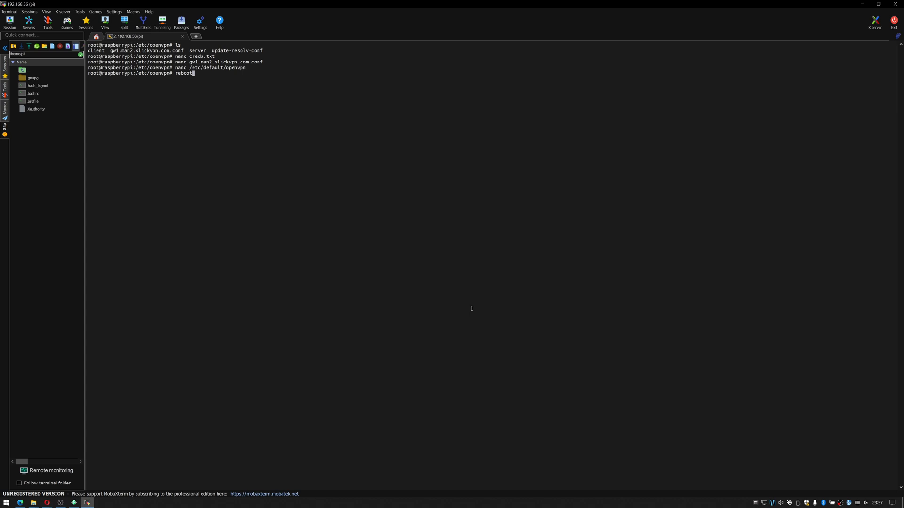
key(Return)
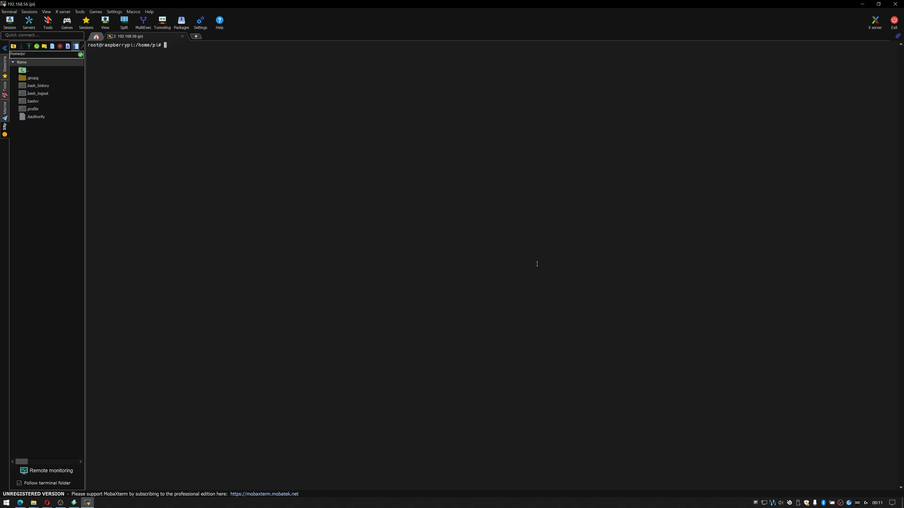
Run apt-get install transmission-daemon -y at the Pi's root prompt
text(apt-)
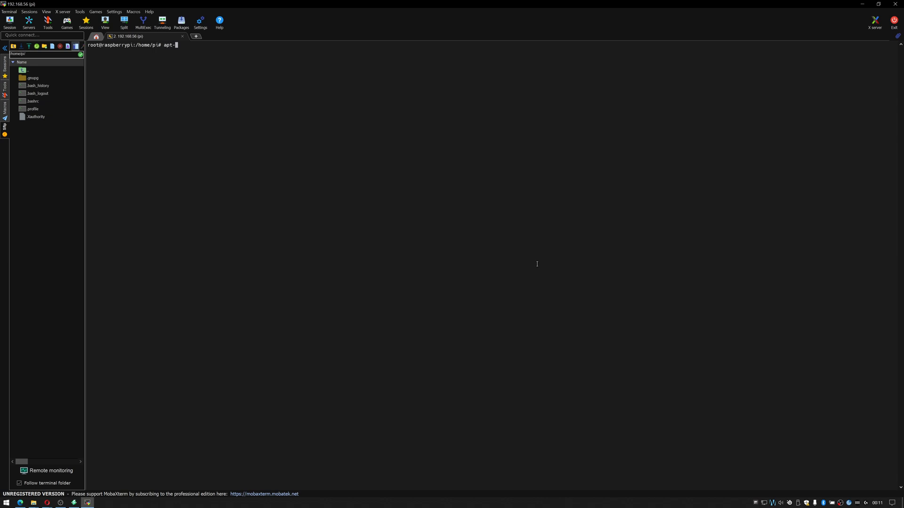
text(get install transmission-daem)
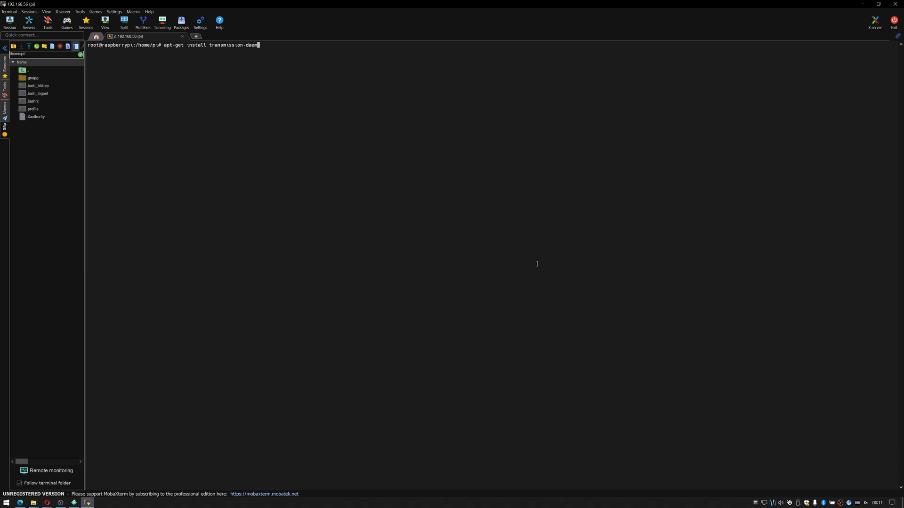
text(on)
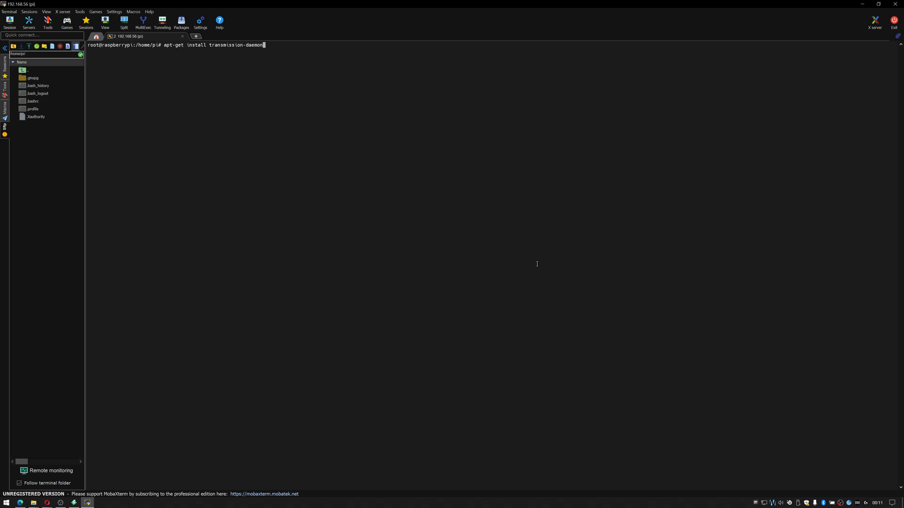
text(-y)
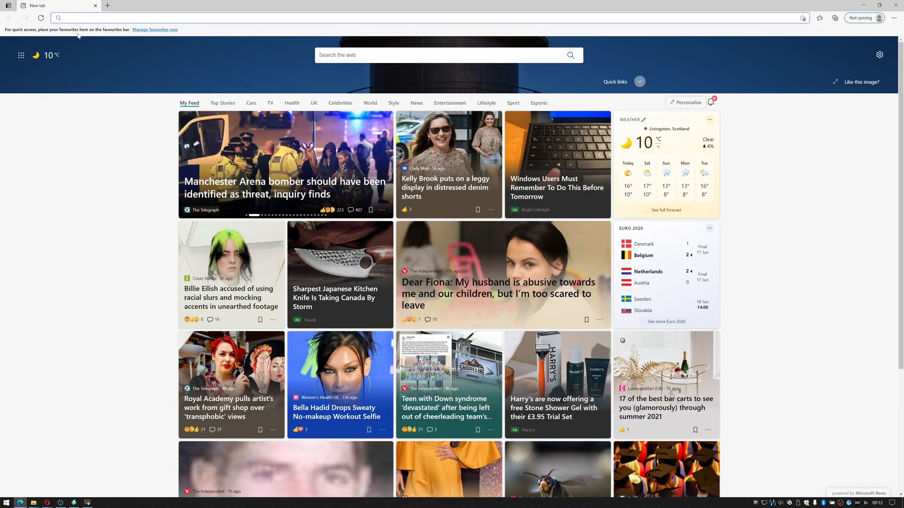
click(230, 17)
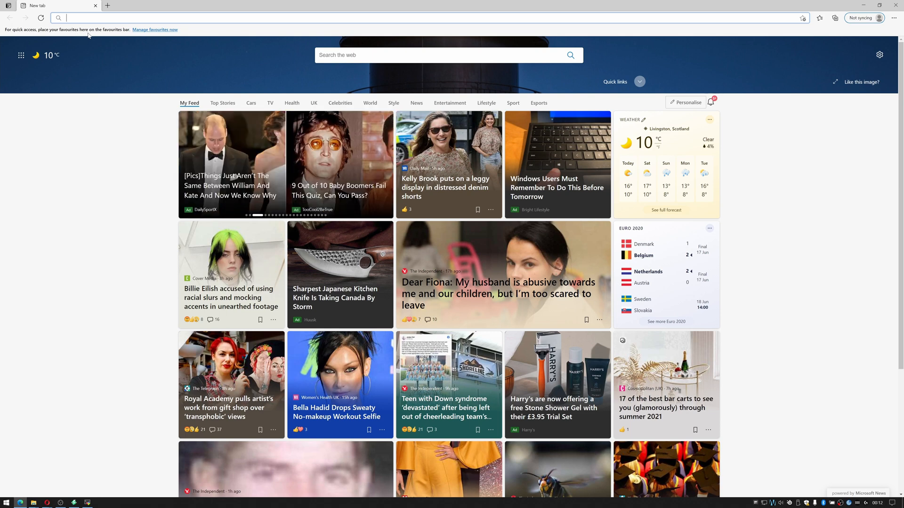
text(http://192.168.0.56:9091/)
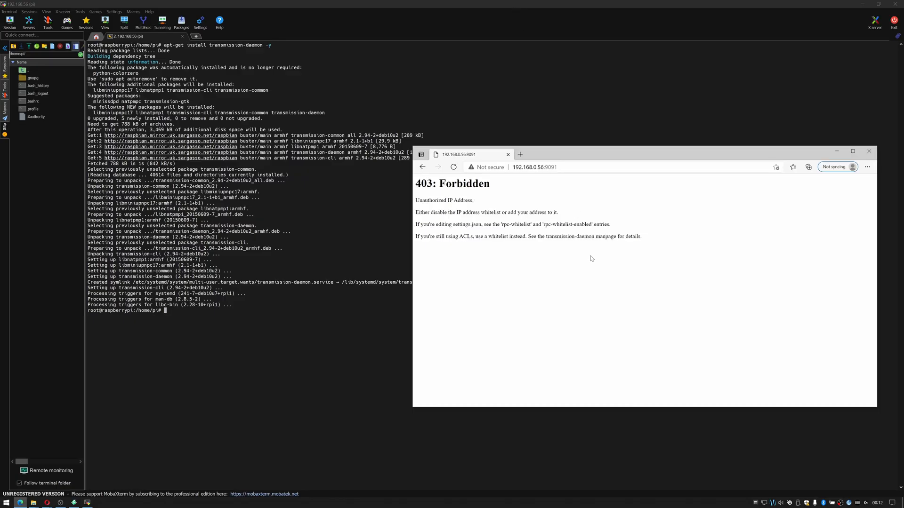
click(870, 151)
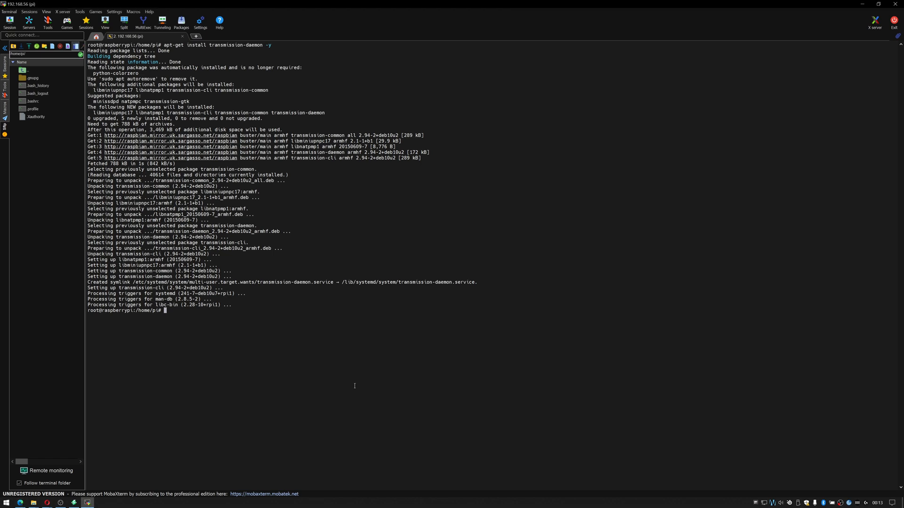
Change USER to pi in /etc/init.d/transmission-daemon and save the script
text(nano)
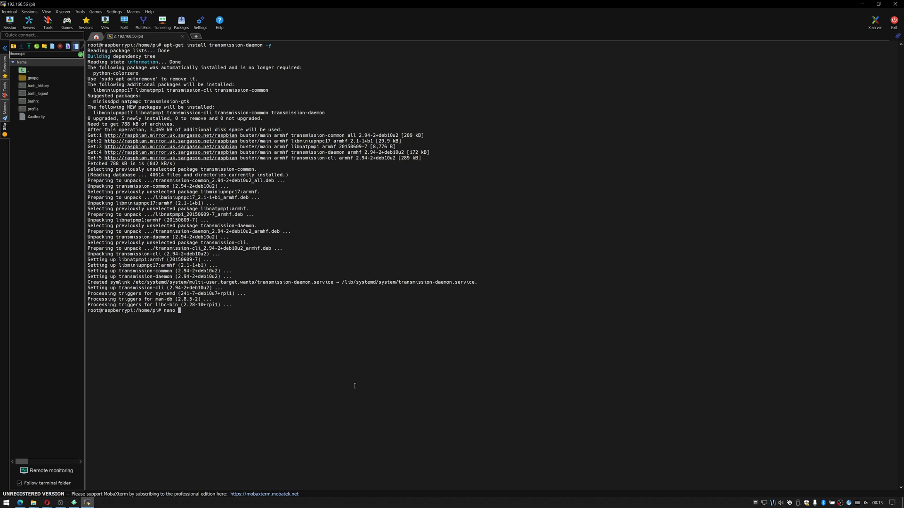
text(/etc/)
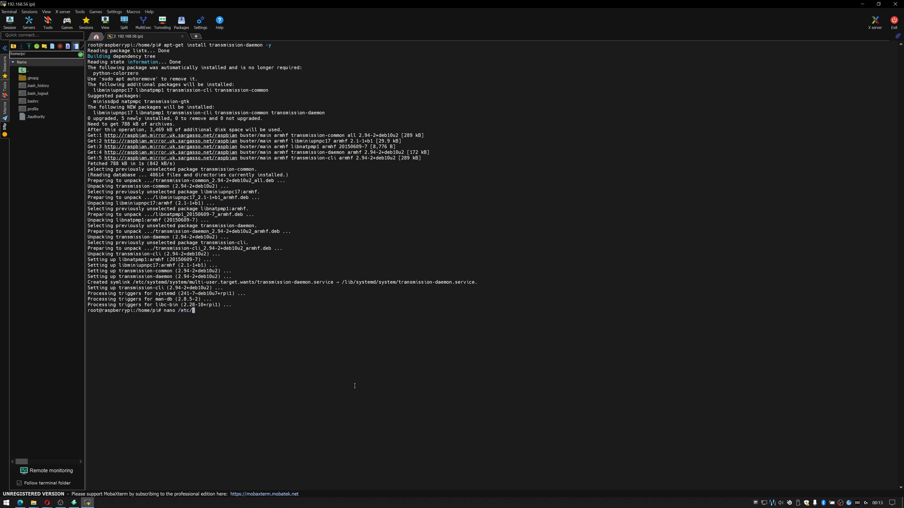
text(init.d/tra)
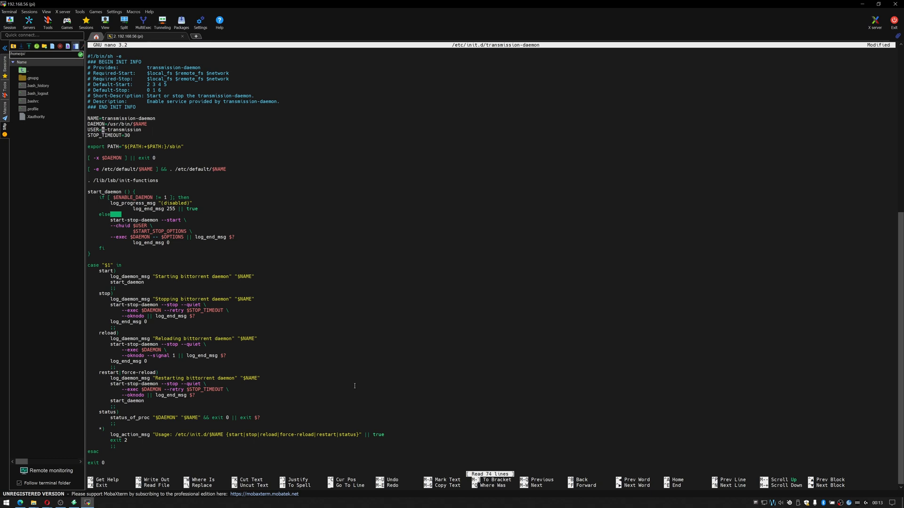
text(pi)
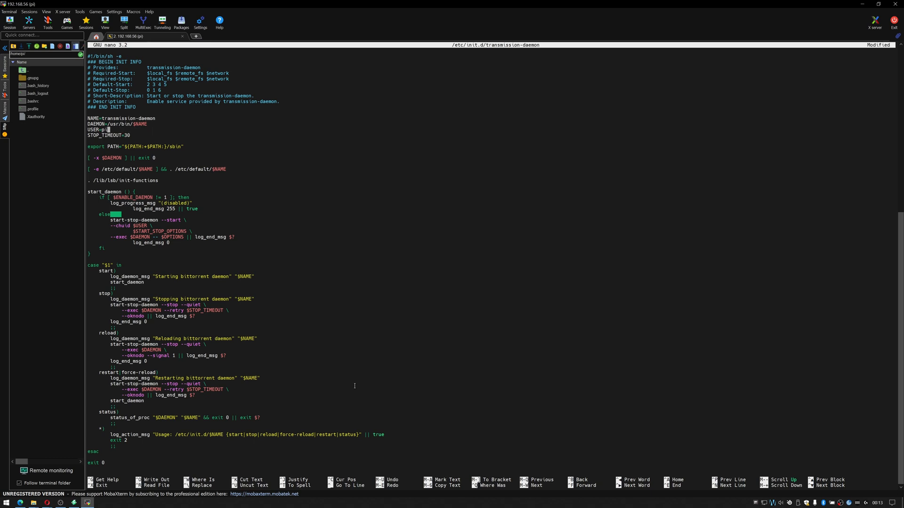
key(ctrl+x)
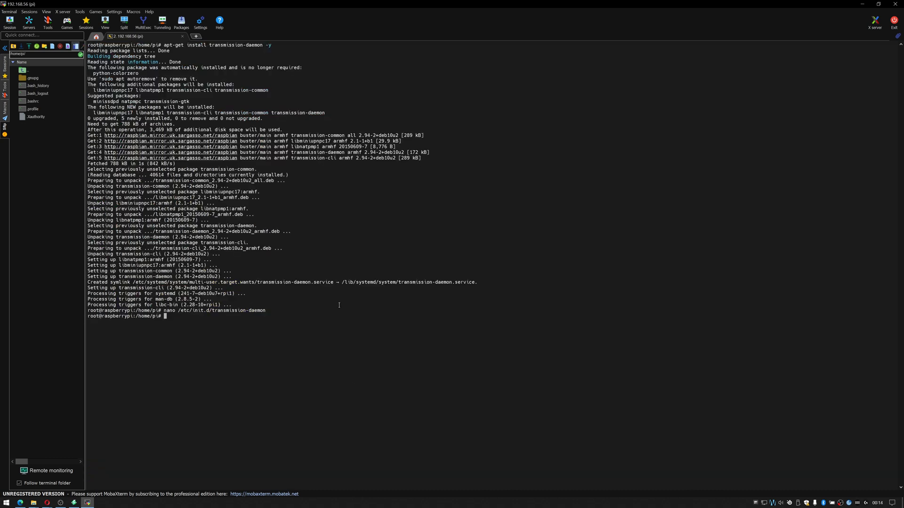
text(nano /)
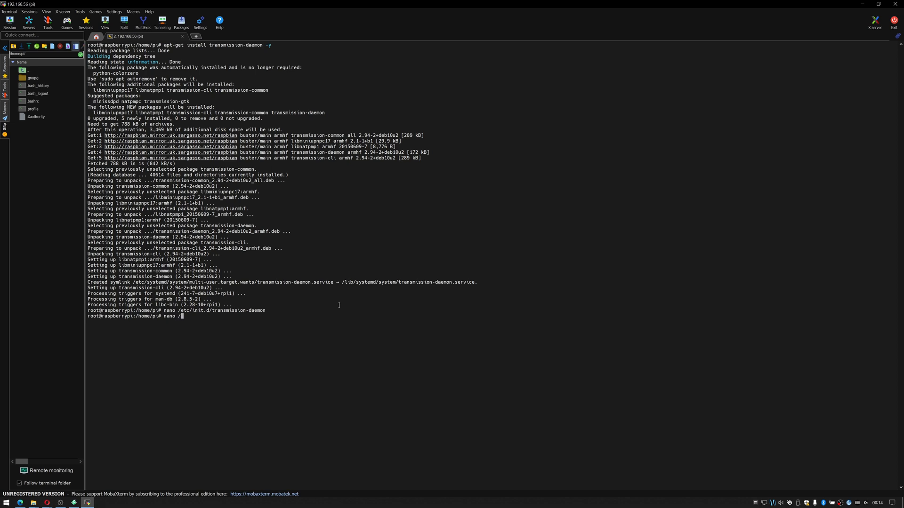
text(var/lib)
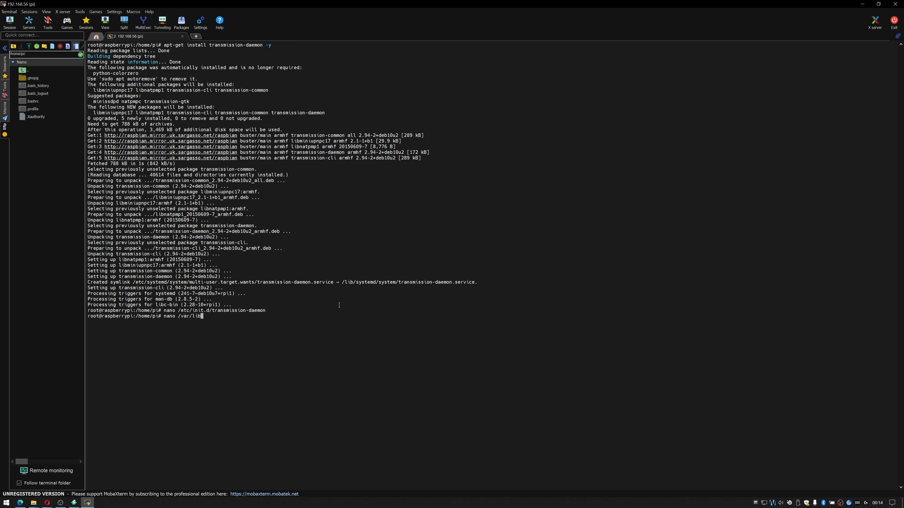
text(transmission-daemon/)
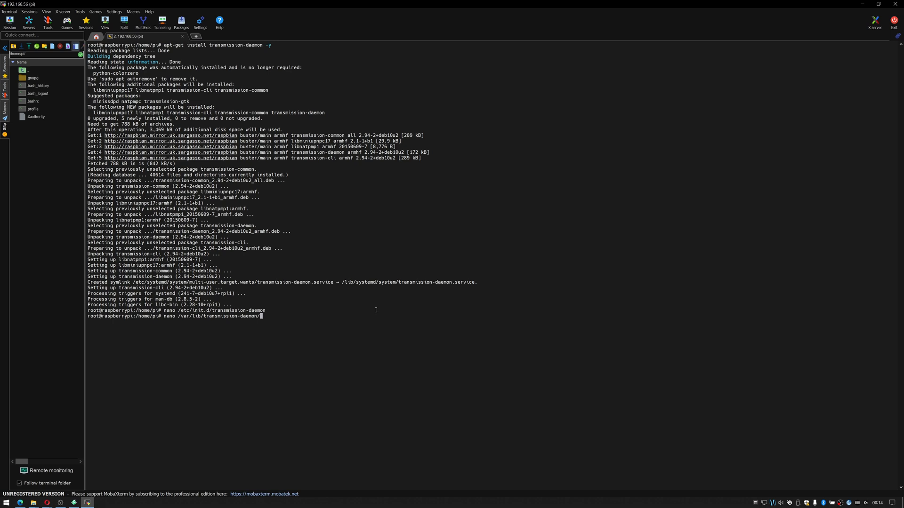
text(.config/transmission-daemon/)
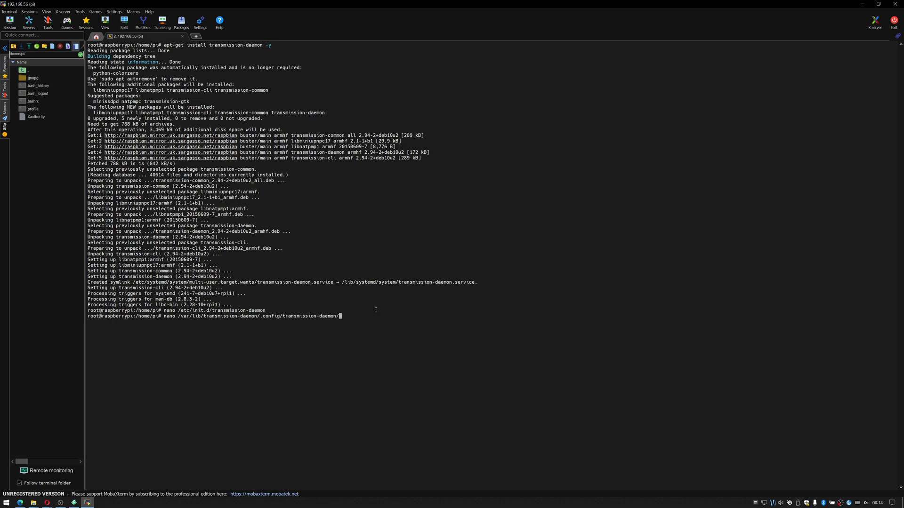
text(set)
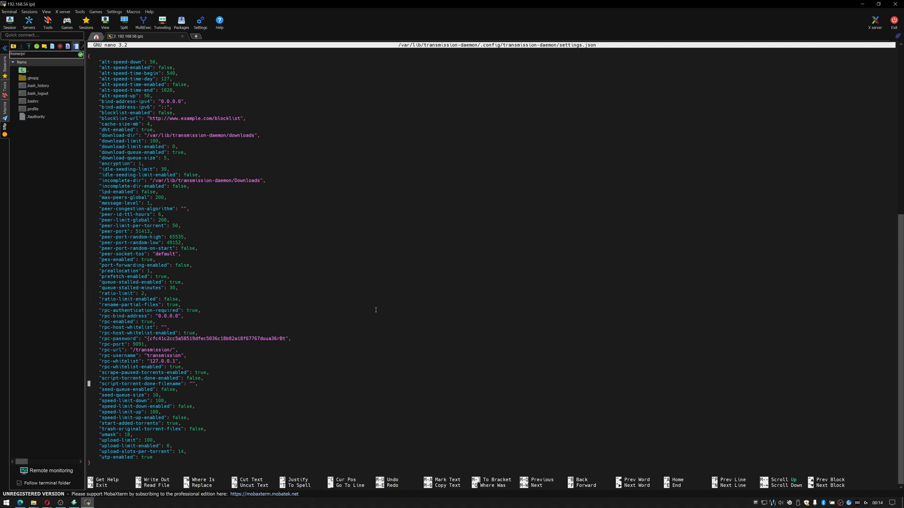
key(ctrl+x)
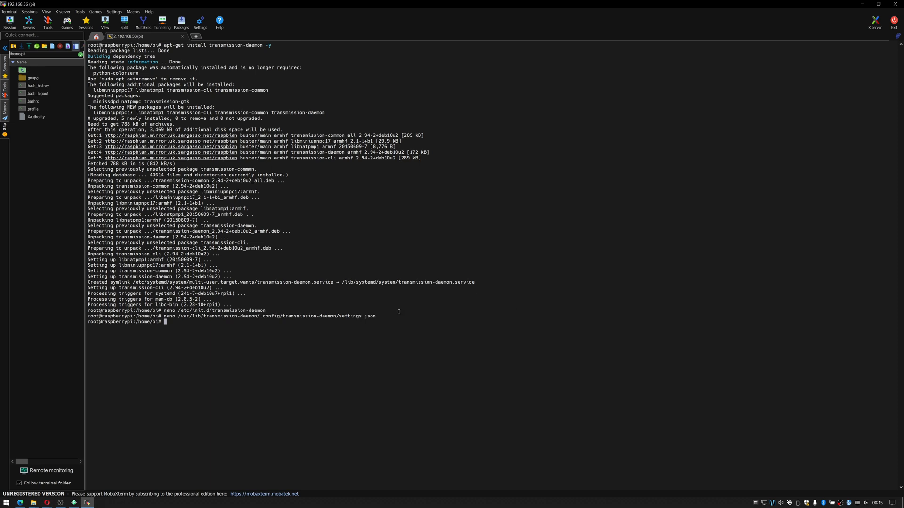
Stop the Transmission daemon with sudo /etc/init.d/transmission-daemon stop and reopen settings.json
text(sudo /etc/)
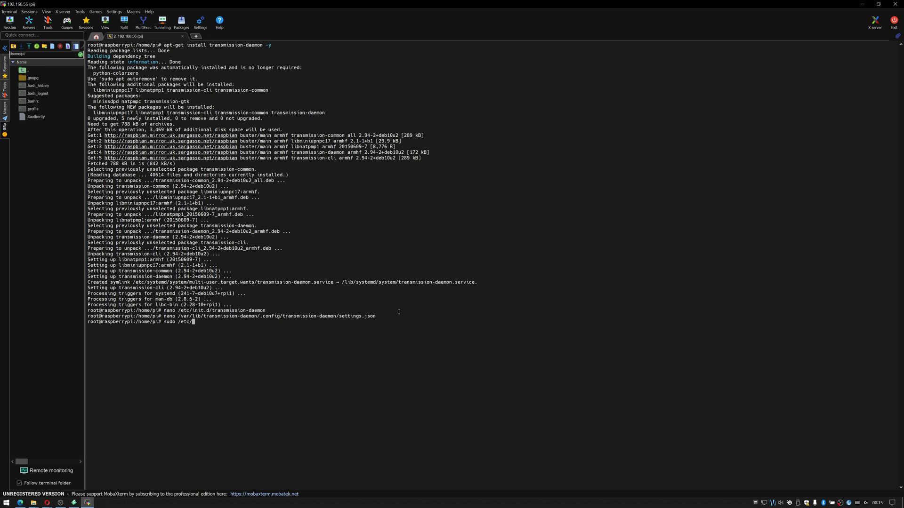
text(init.d/tr)
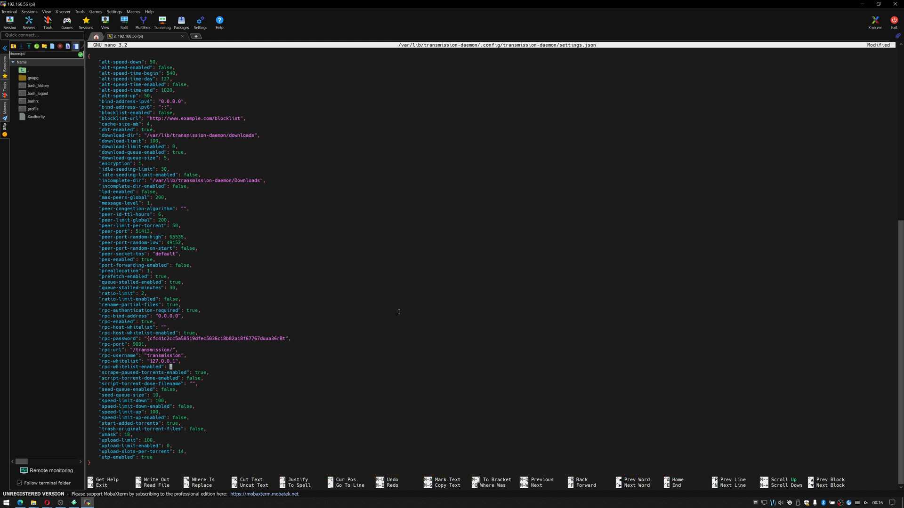
Set rpc-whitelist-enabled to false, username pi with a new password, and save settings.json
text(false)
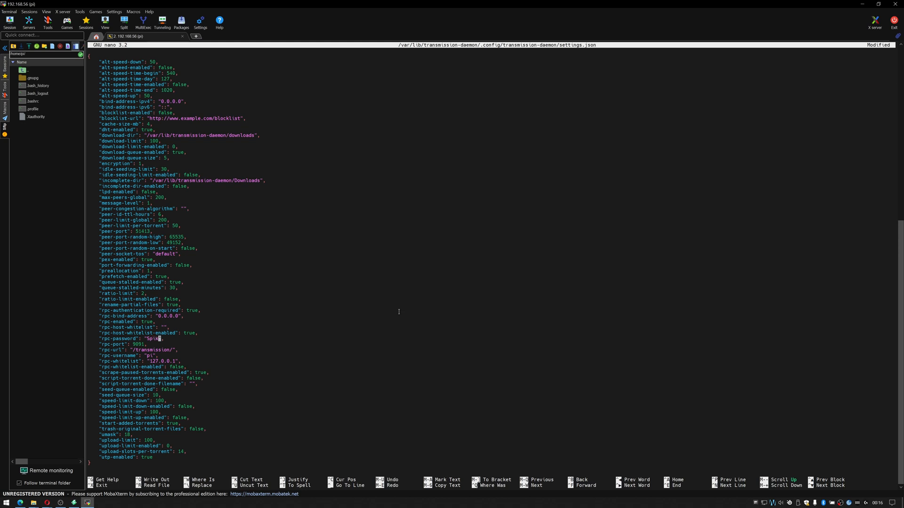
text(169)
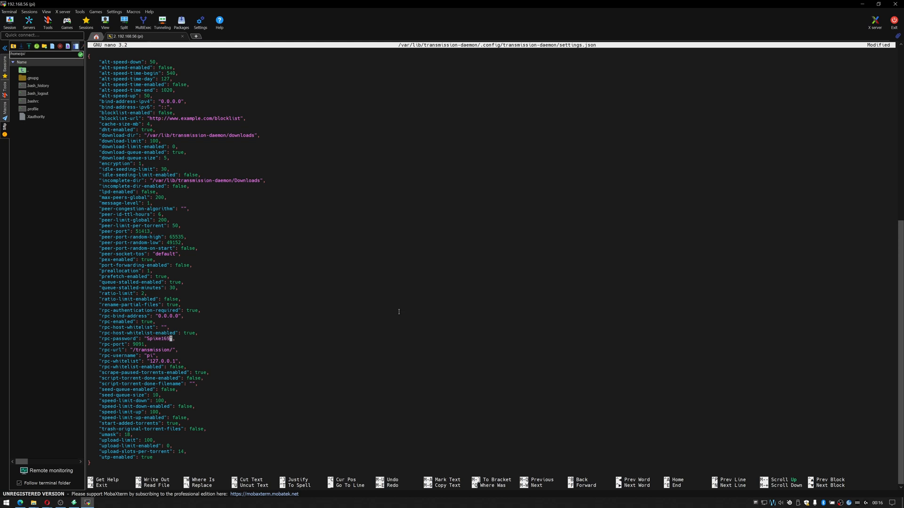
key(ctrl+x)
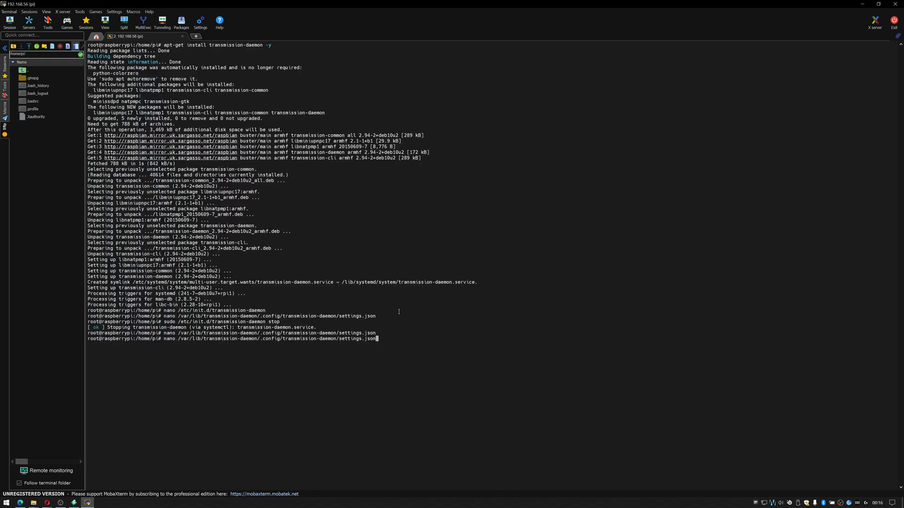
Start the daemon with sudo /etc/init.d/transmission-daemon start
text(sudo /etc/init.d/transmission-daemon s)
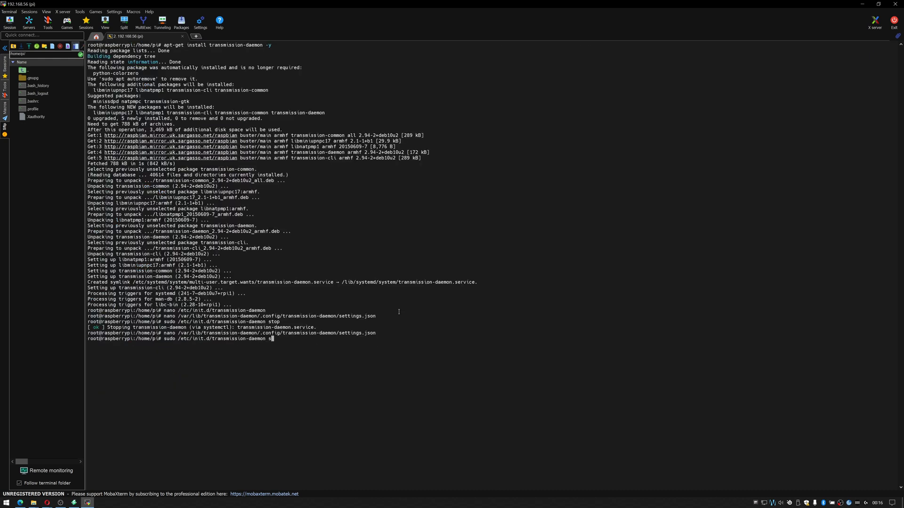
text(start)
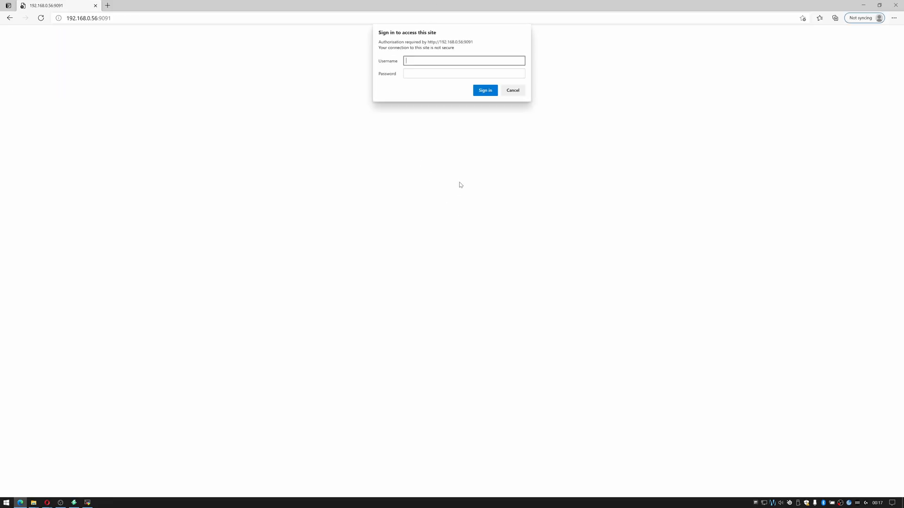
Sign in to the Transmission web UI as pi and decline saving the password
text(pi)
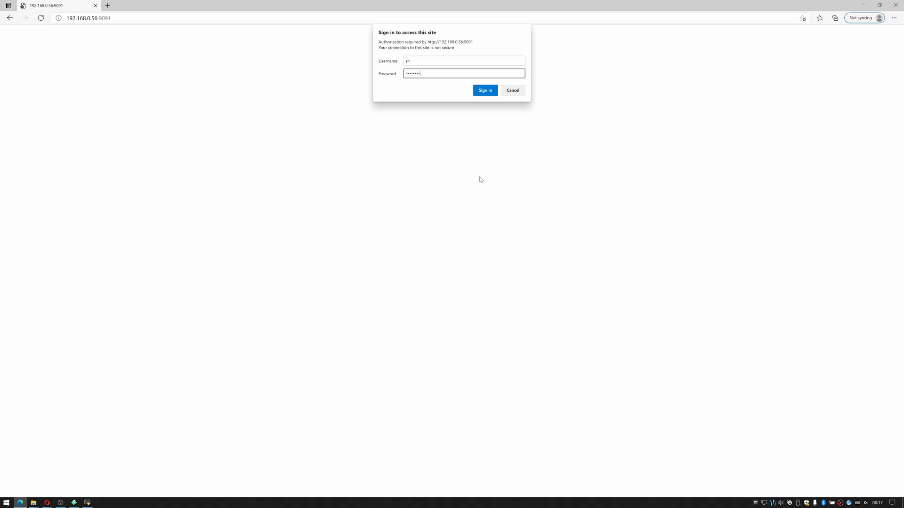
click(484, 90)
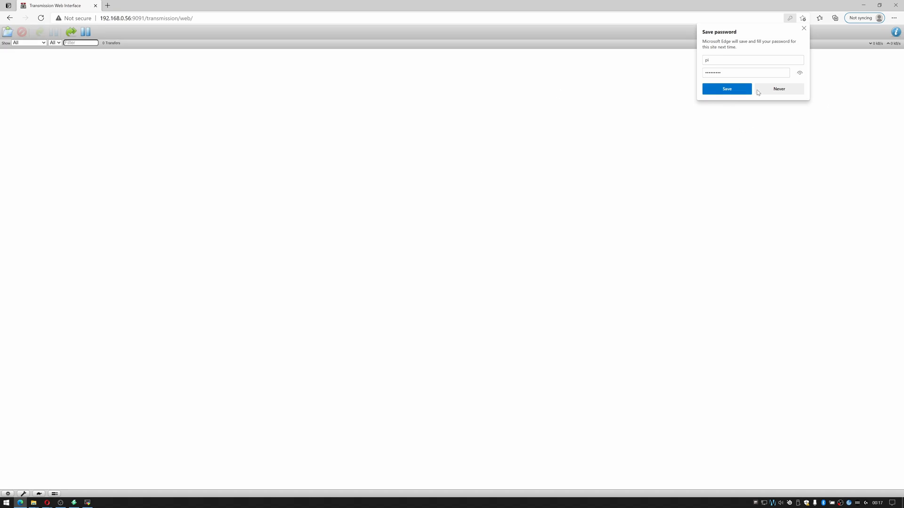
click(107, 5)
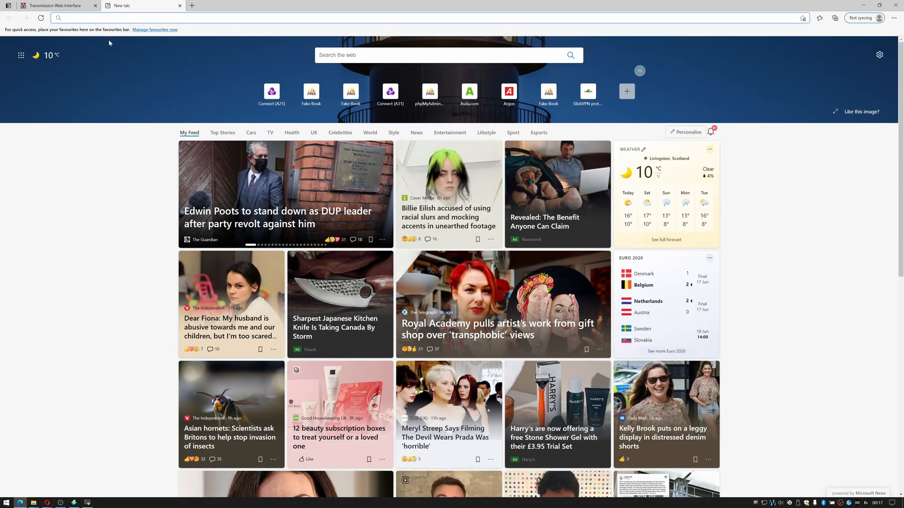
Search 'ubuntu torrent', open Alternative downloads, and copy the Ubuntu Server 21.04 torrent link
text(ubuntu tor)
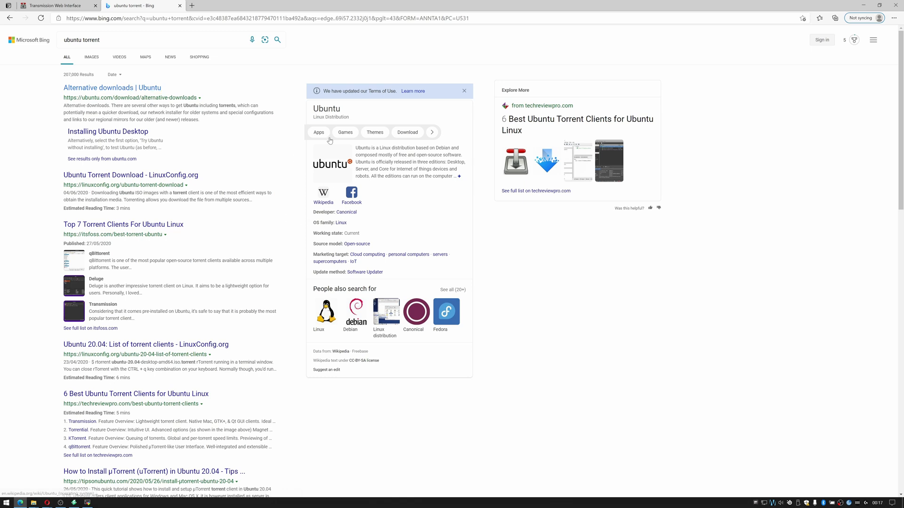
click(112, 87)
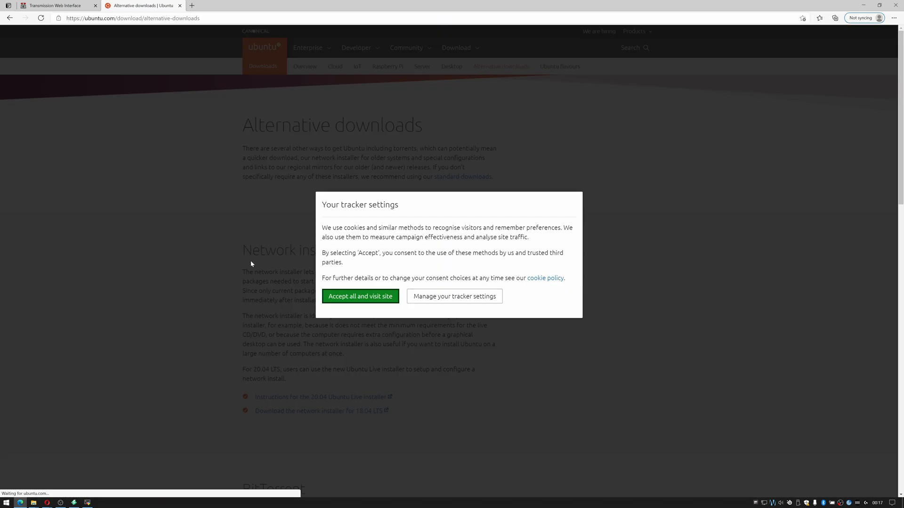
click(359, 296)
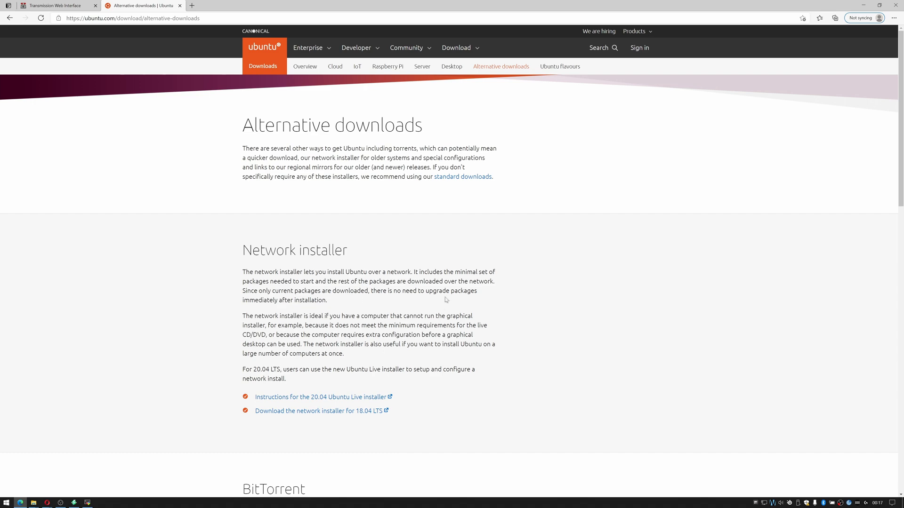
scroll(down, 3)
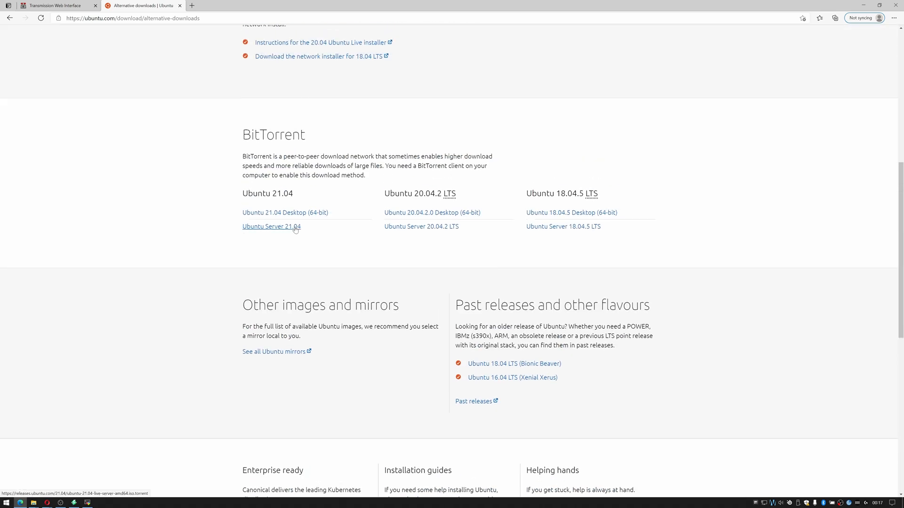
right_click(271, 227)
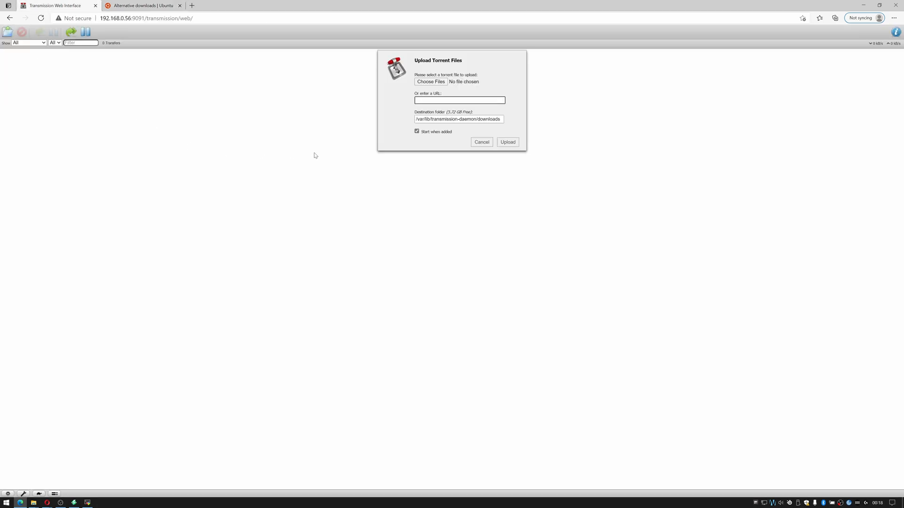
Paste the Ubuntu Server 21.04 torrent link and upload it, then cancel a second upload dialog
right_click(459, 101)
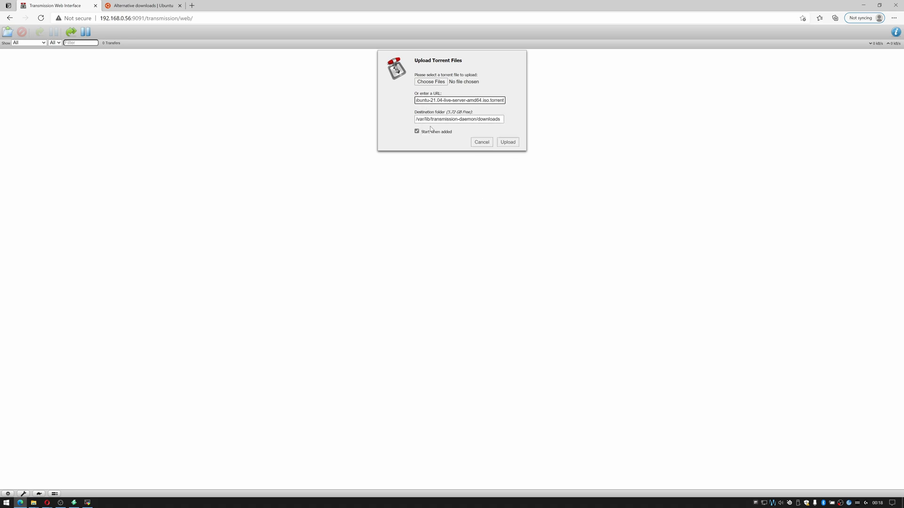
click(506, 142)
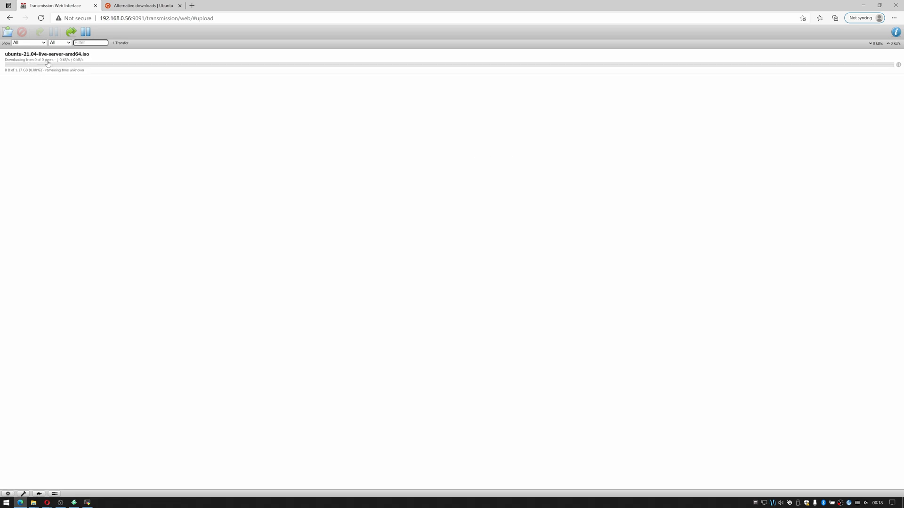
mouse_move(216, 223)
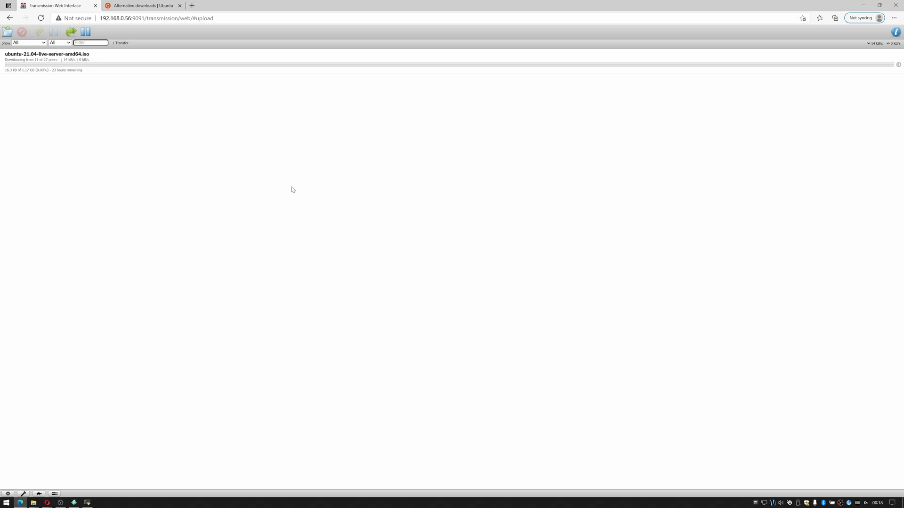
mouse_move(350, 169)
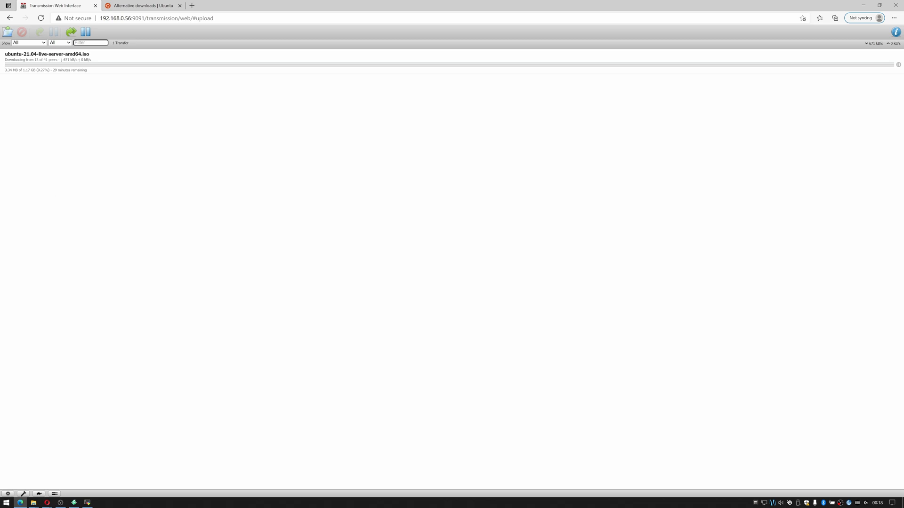
click(7, 31)
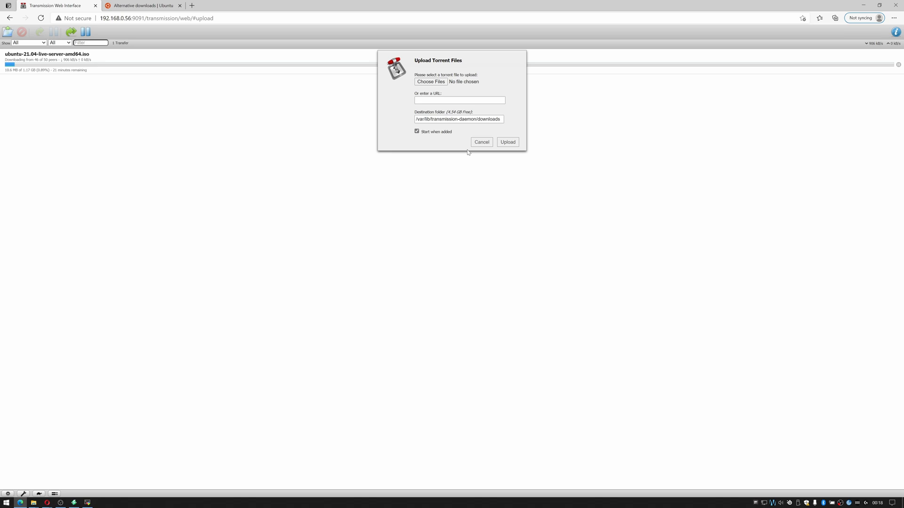
click(481, 142)
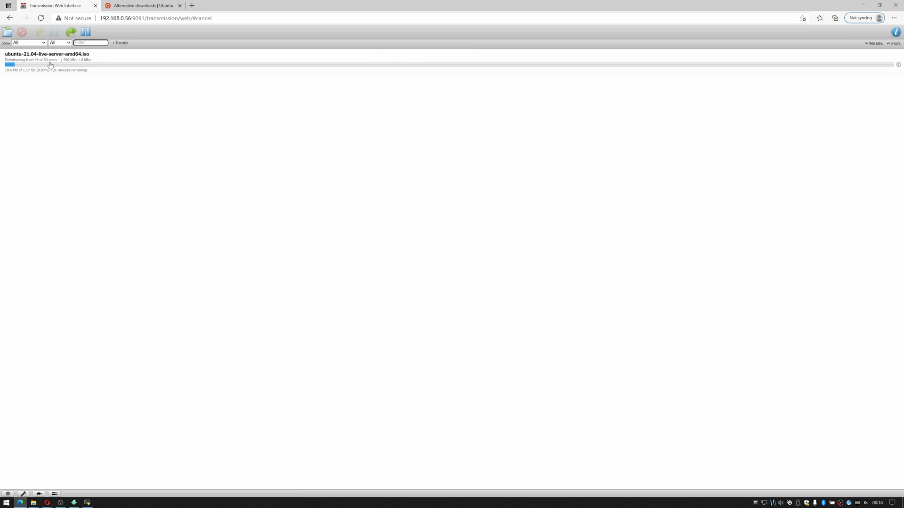